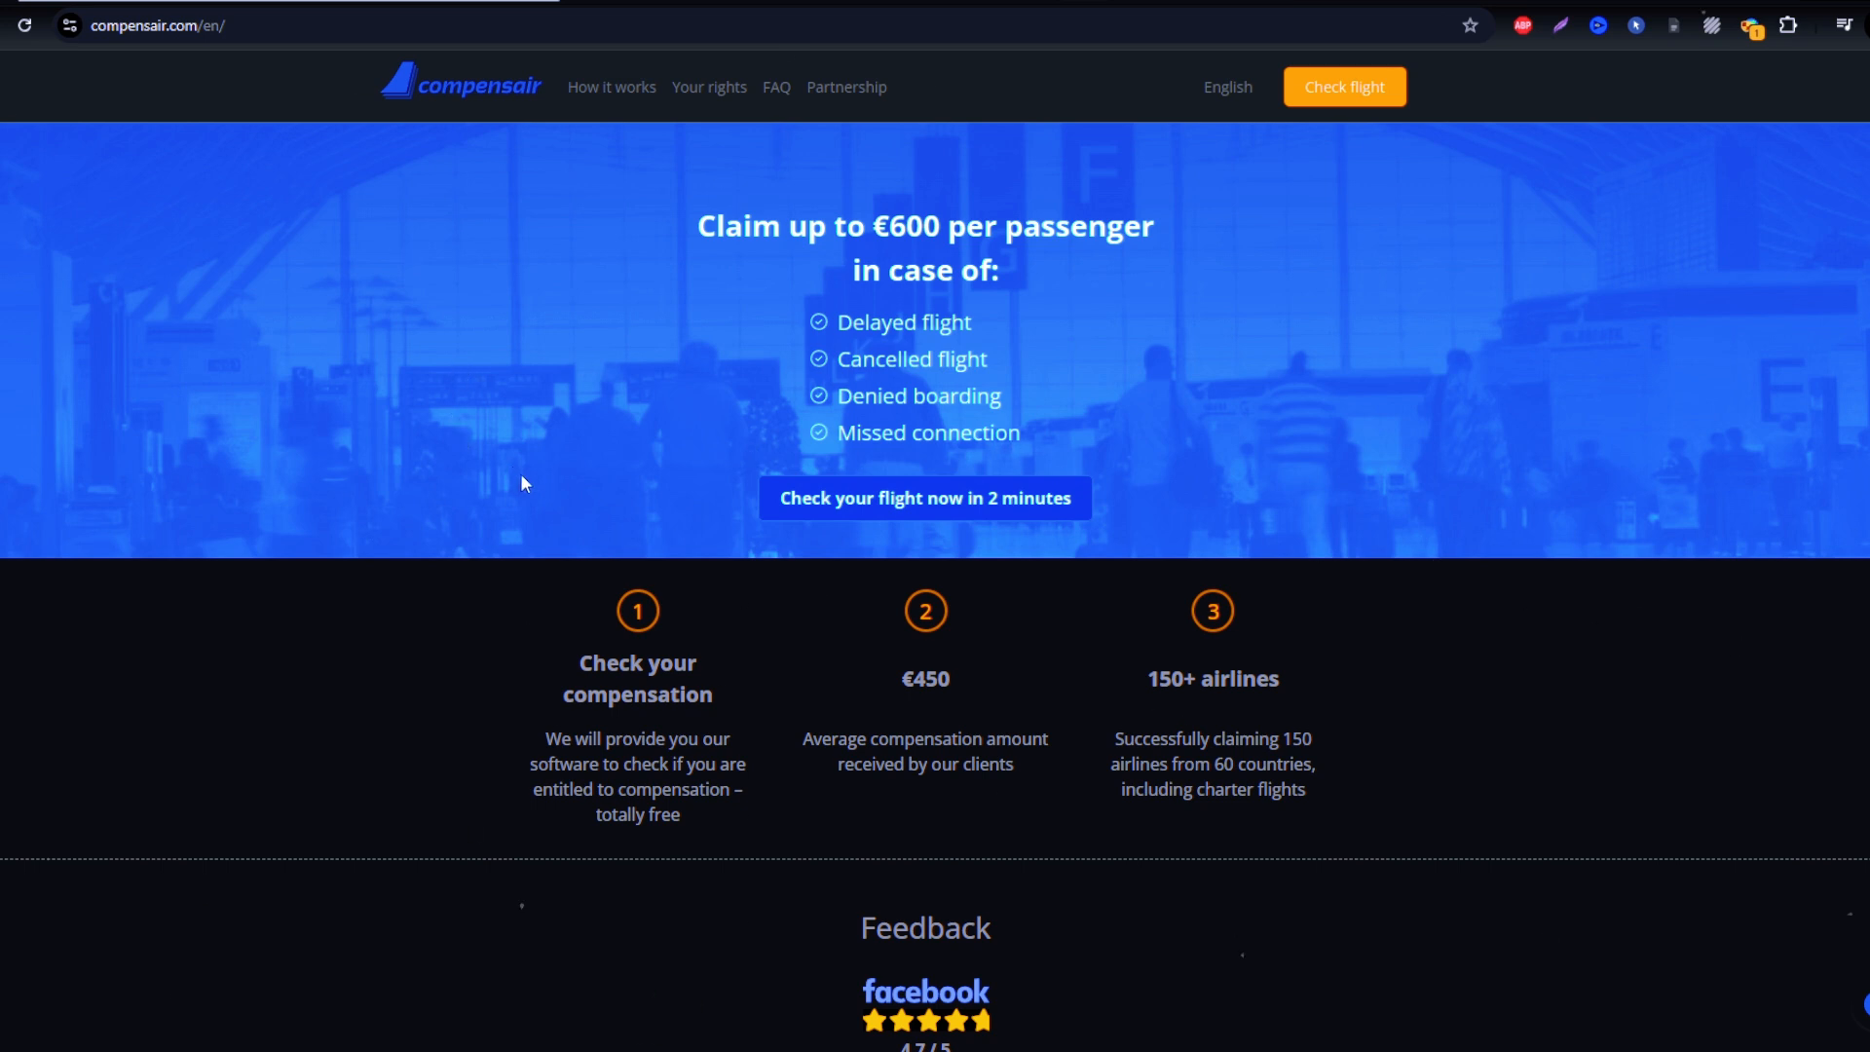
mouse_move(923, 497)
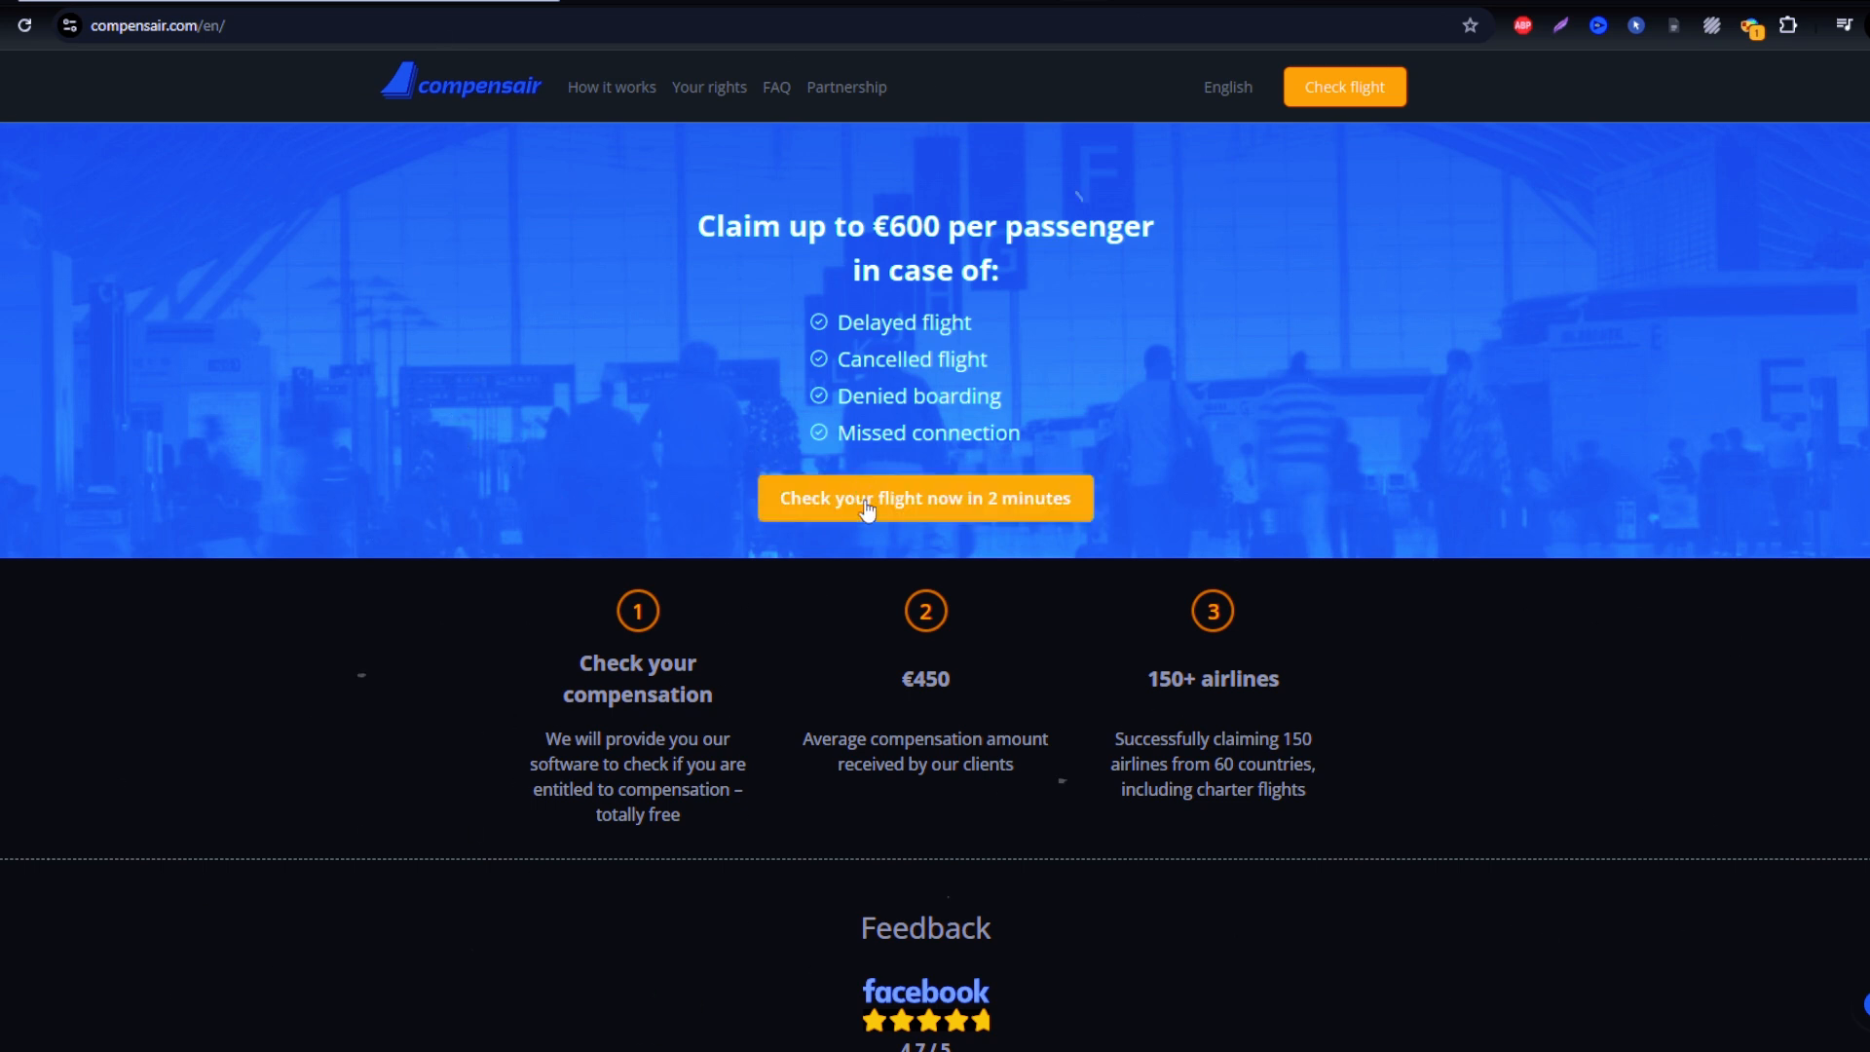
Enter a cancelled Shanghai–Paris China Eastern flight on 09/08/2024, notice under 7 days, no alternative, and submit.
scroll("down", 3)
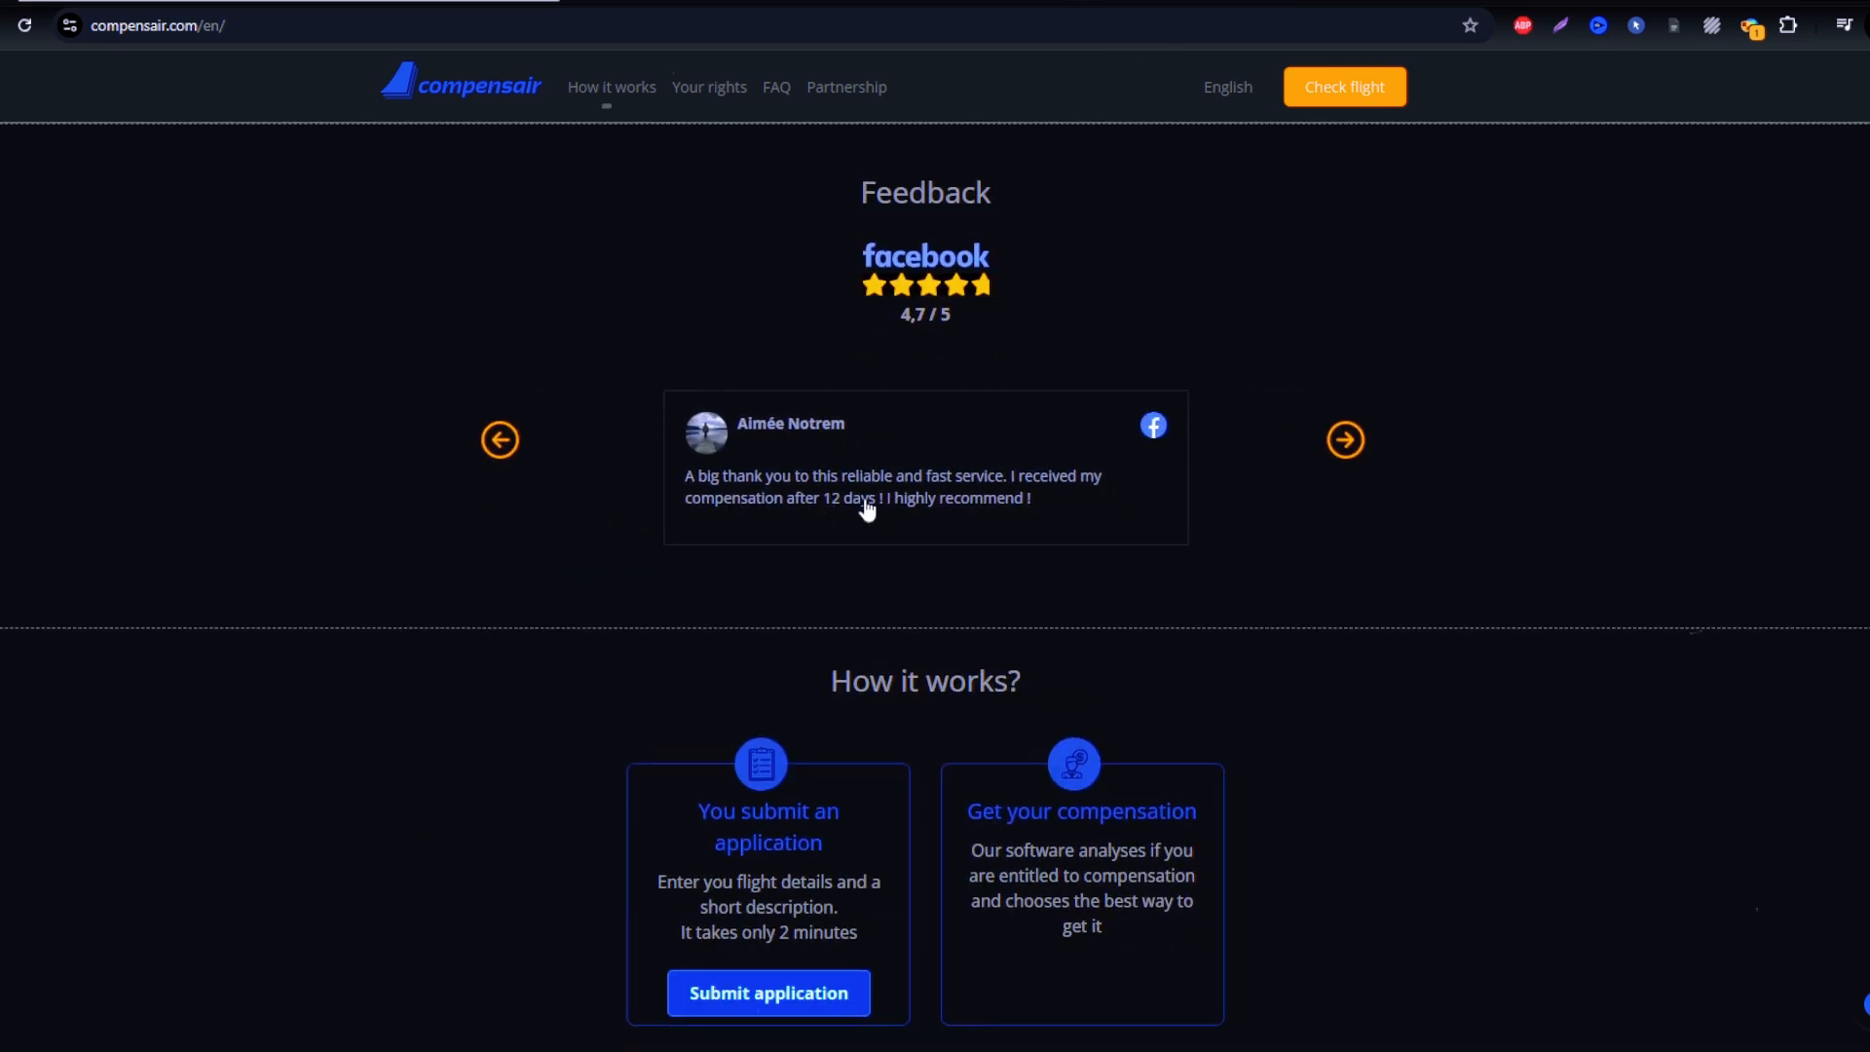
scroll("down", 3)
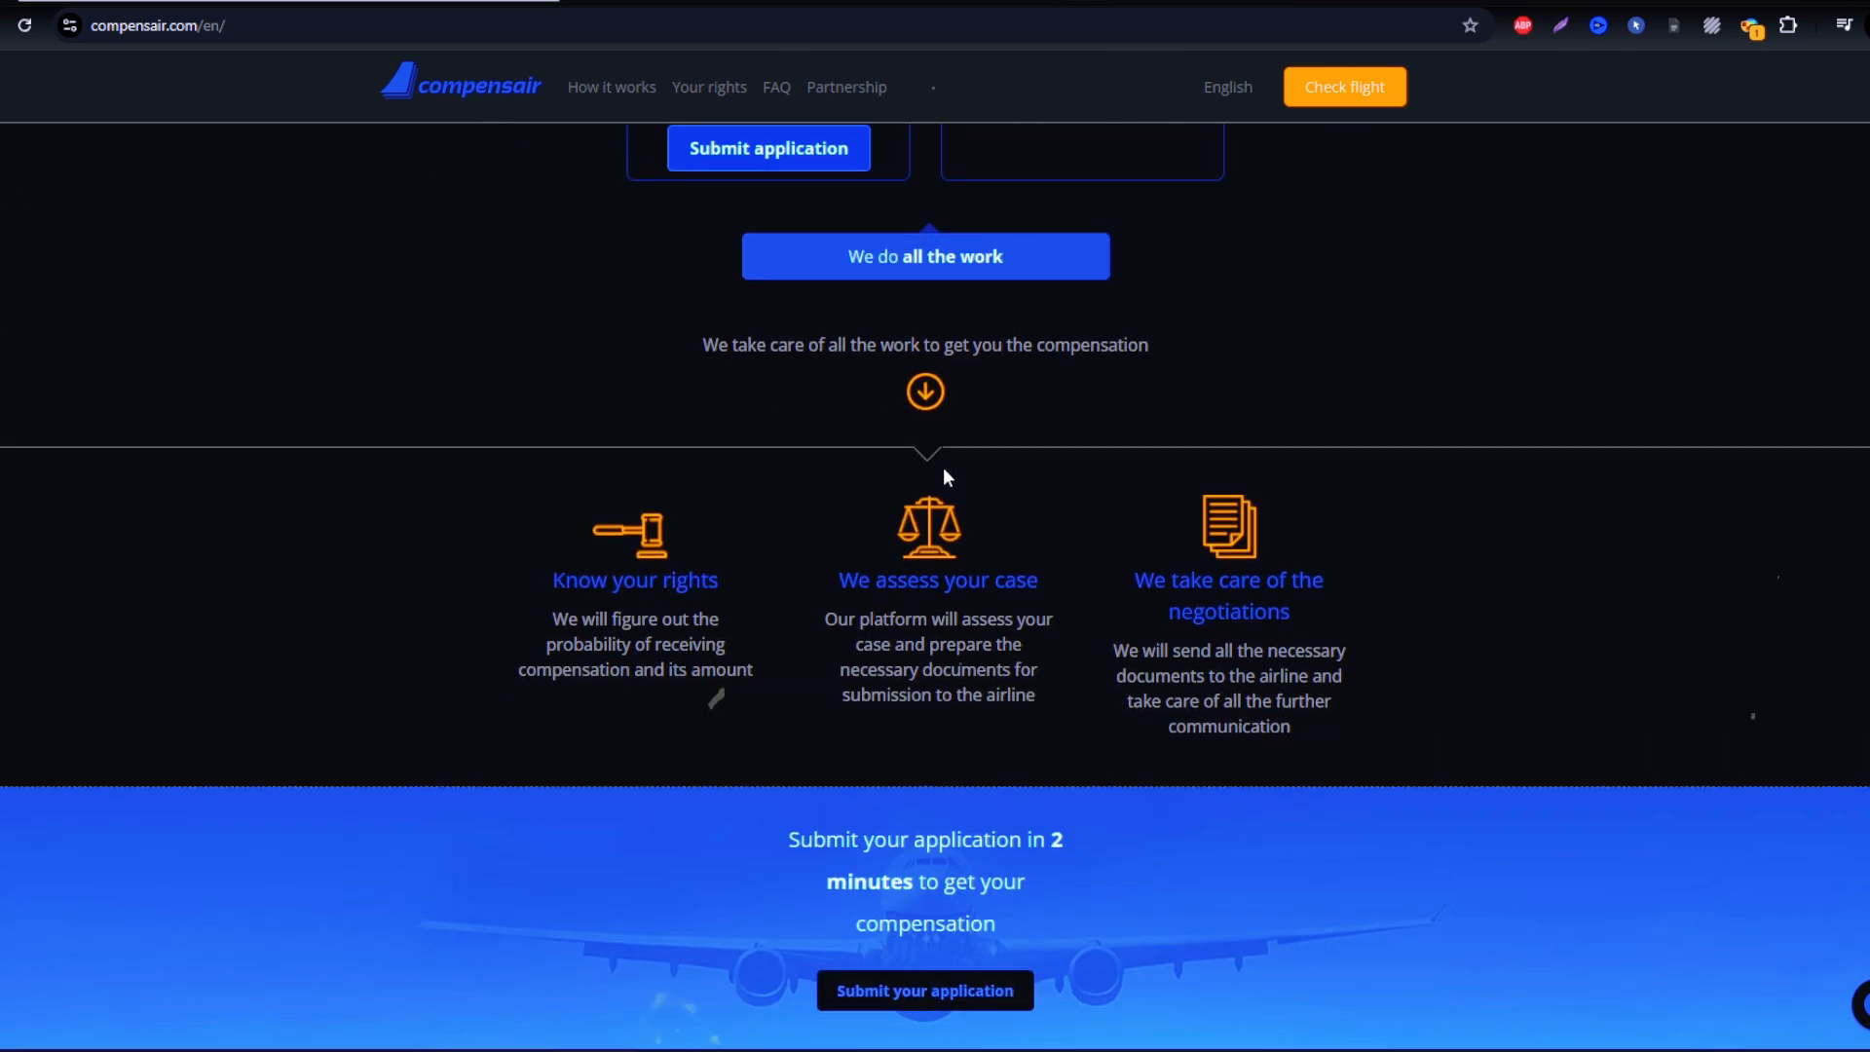
scroll("up", 3)
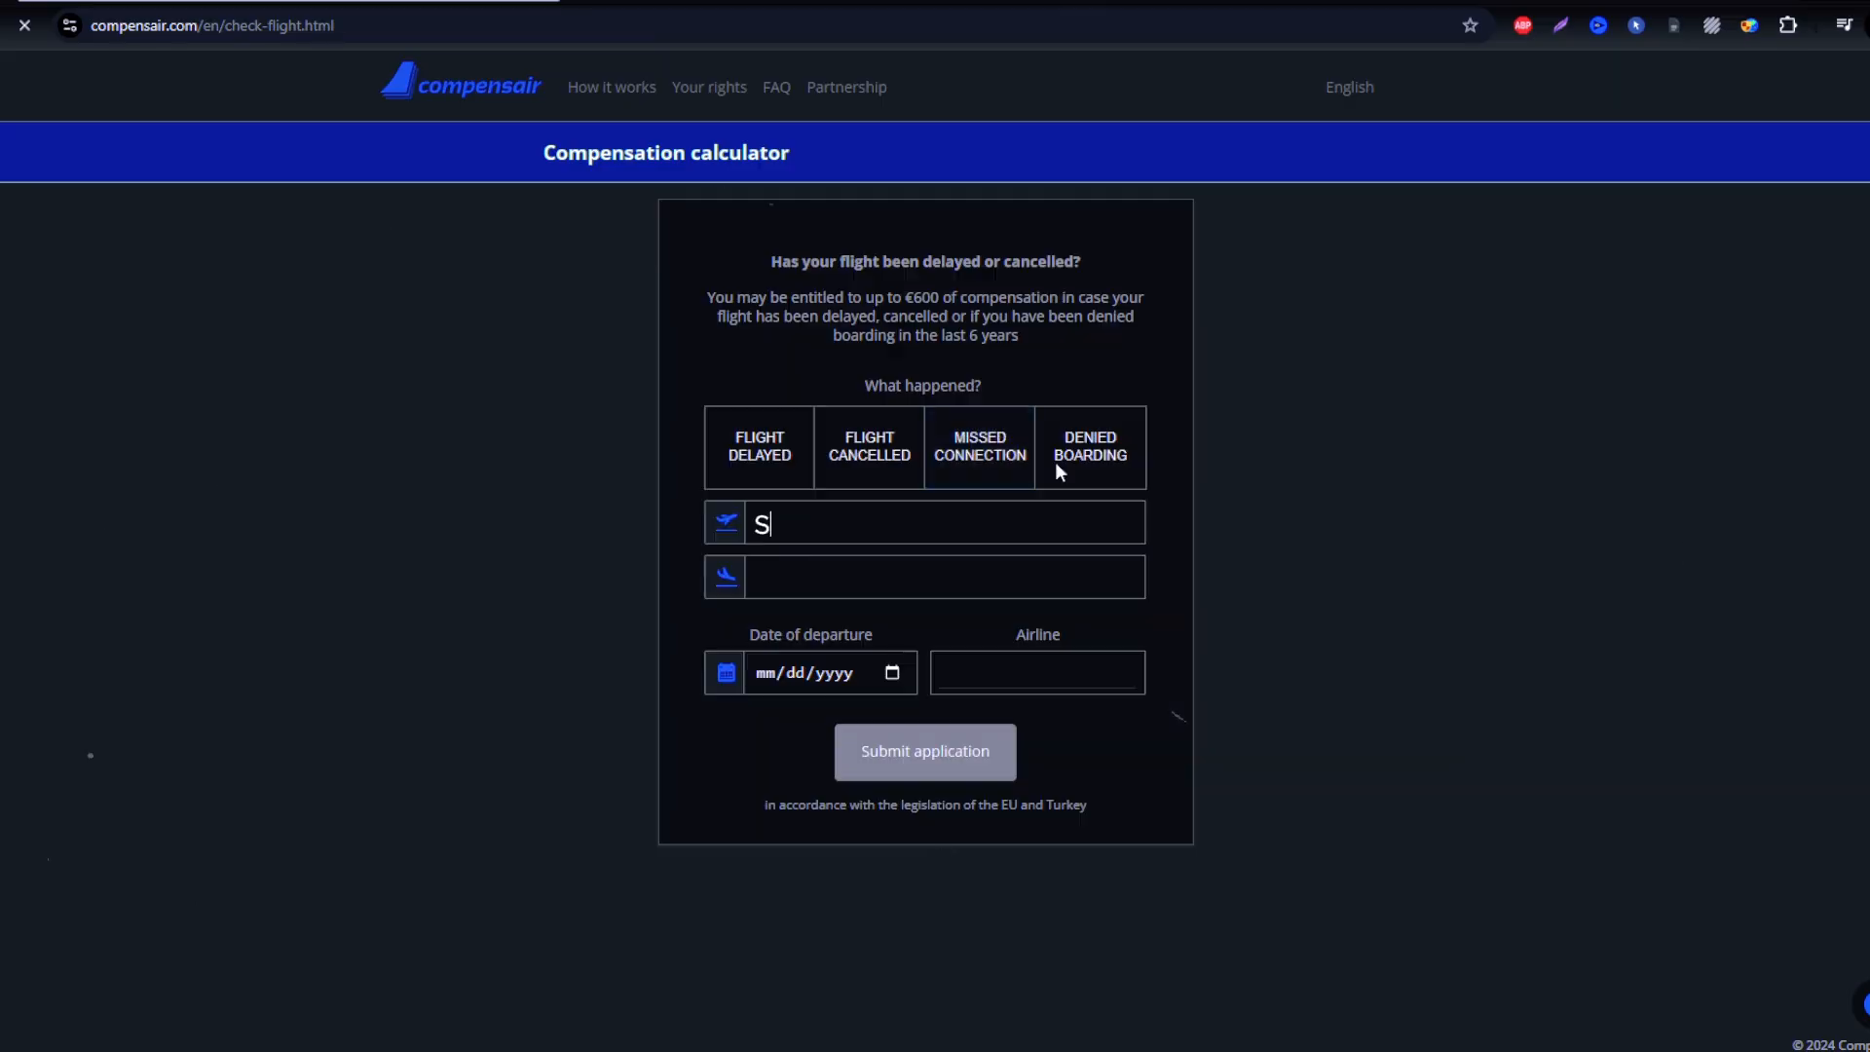
left_click(869, 448)
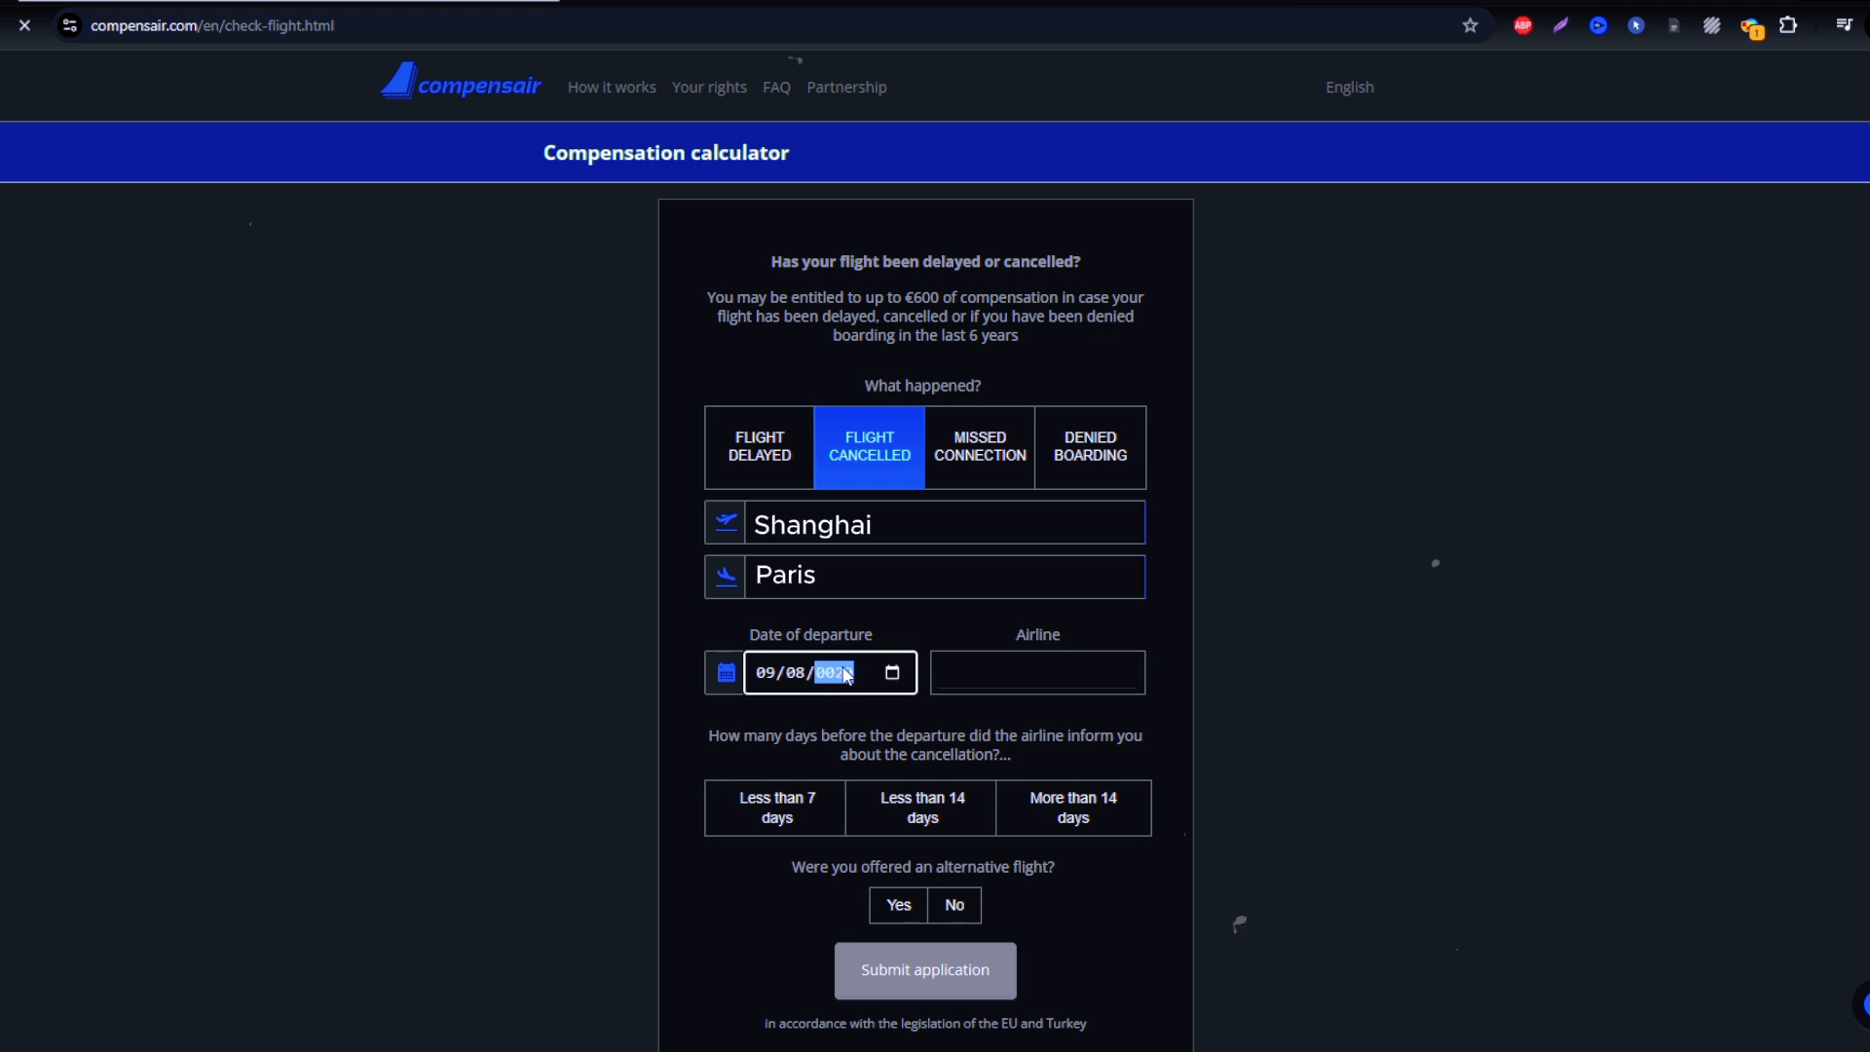
left_click(776, 807)
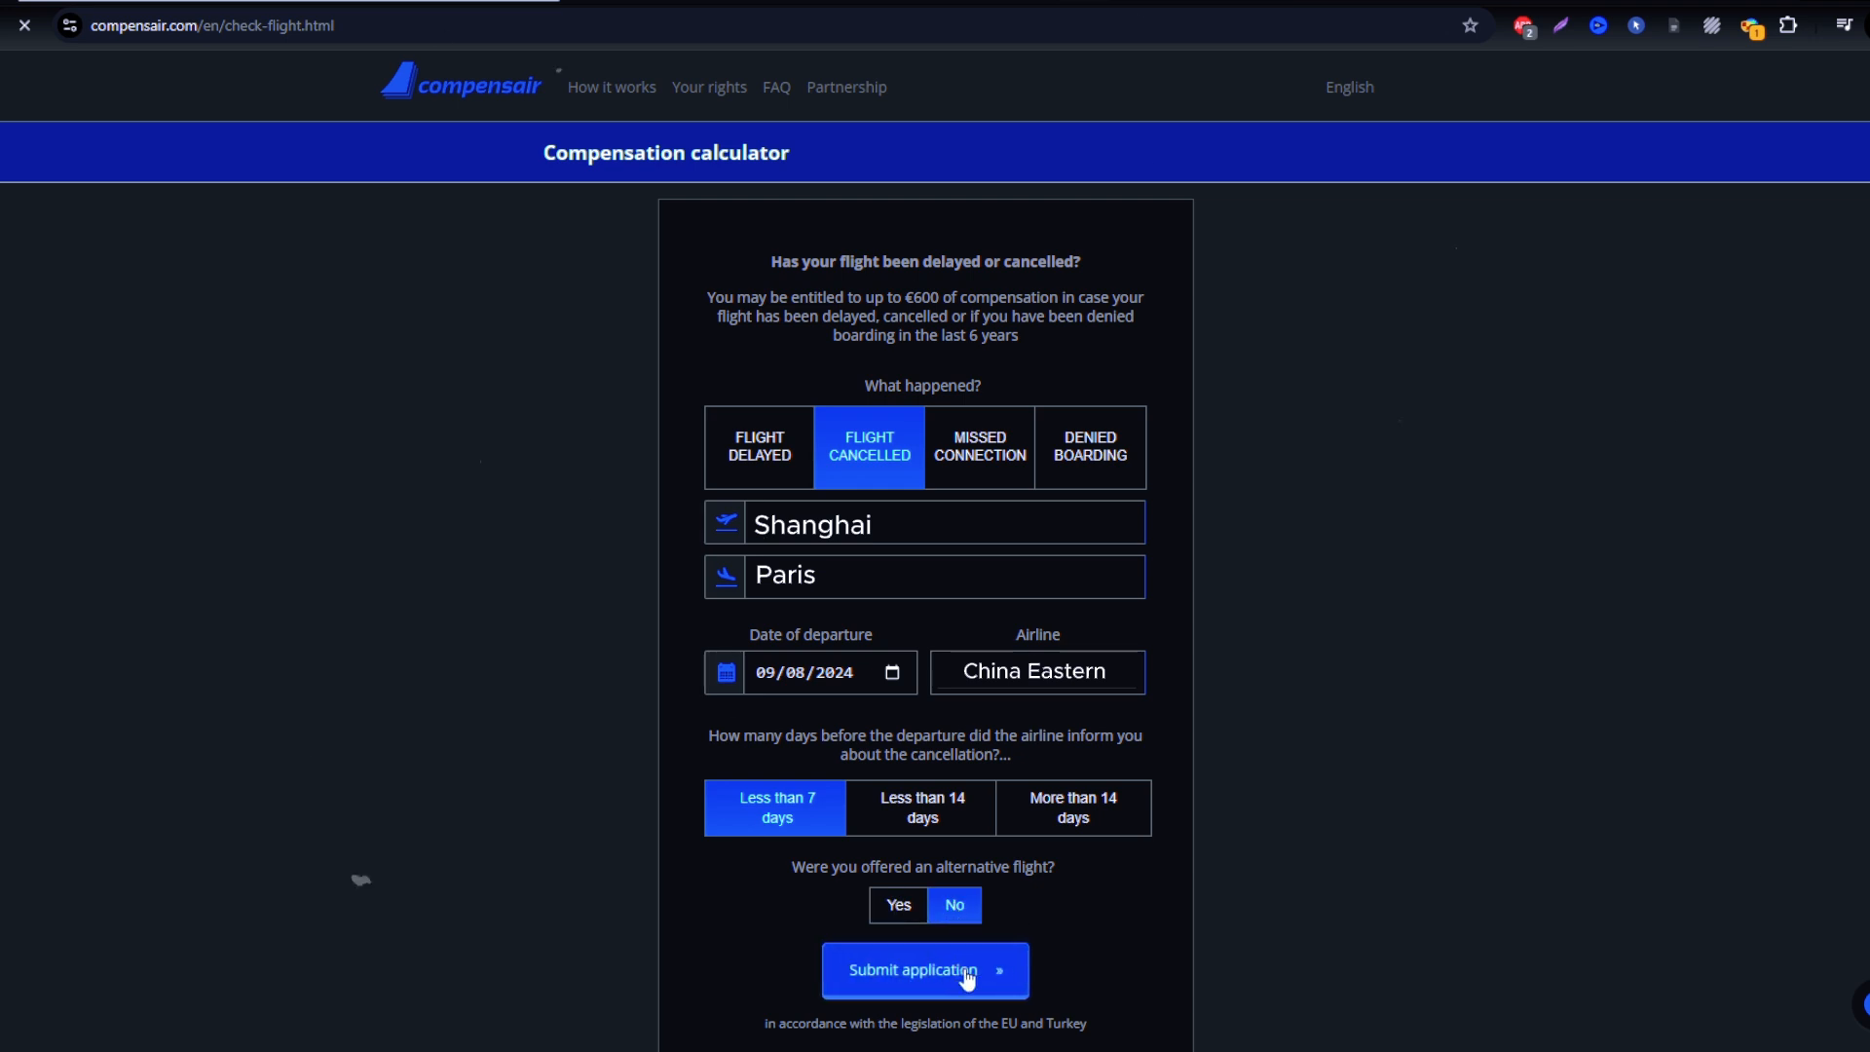
left_click(923, 970)
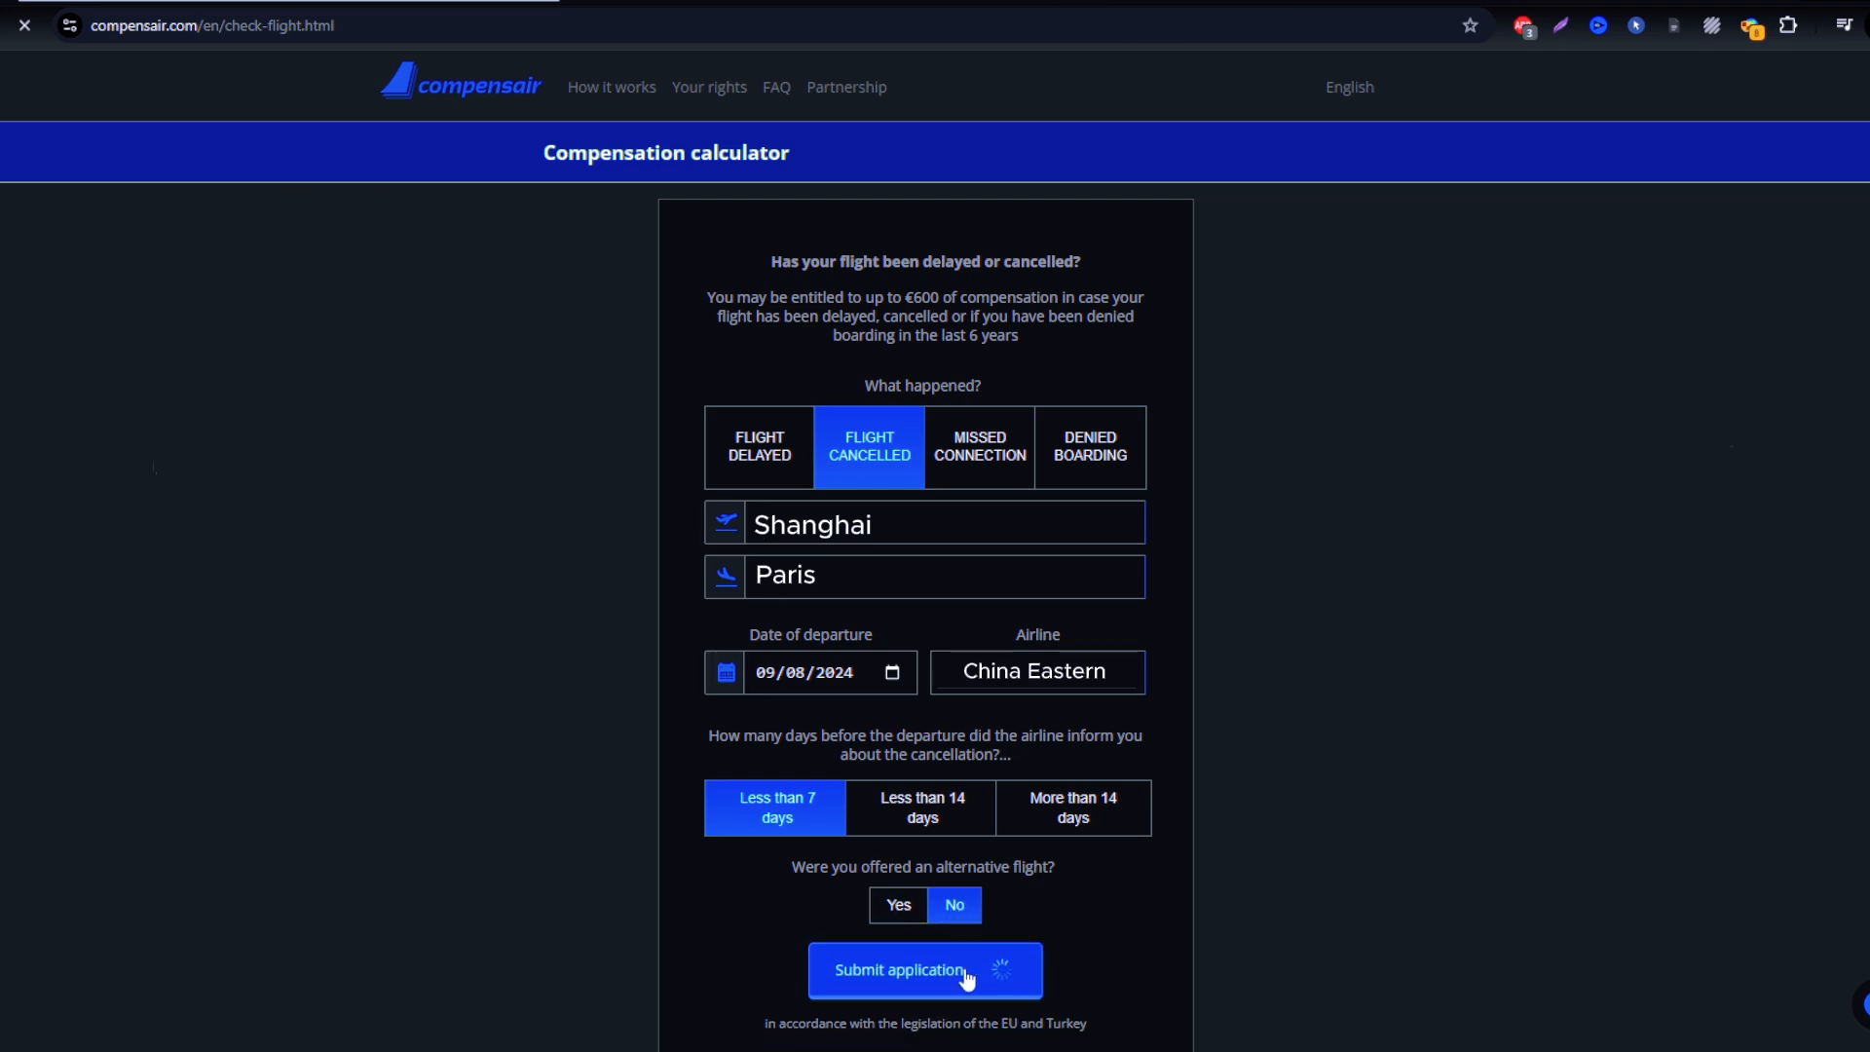
left_click(924, 970)
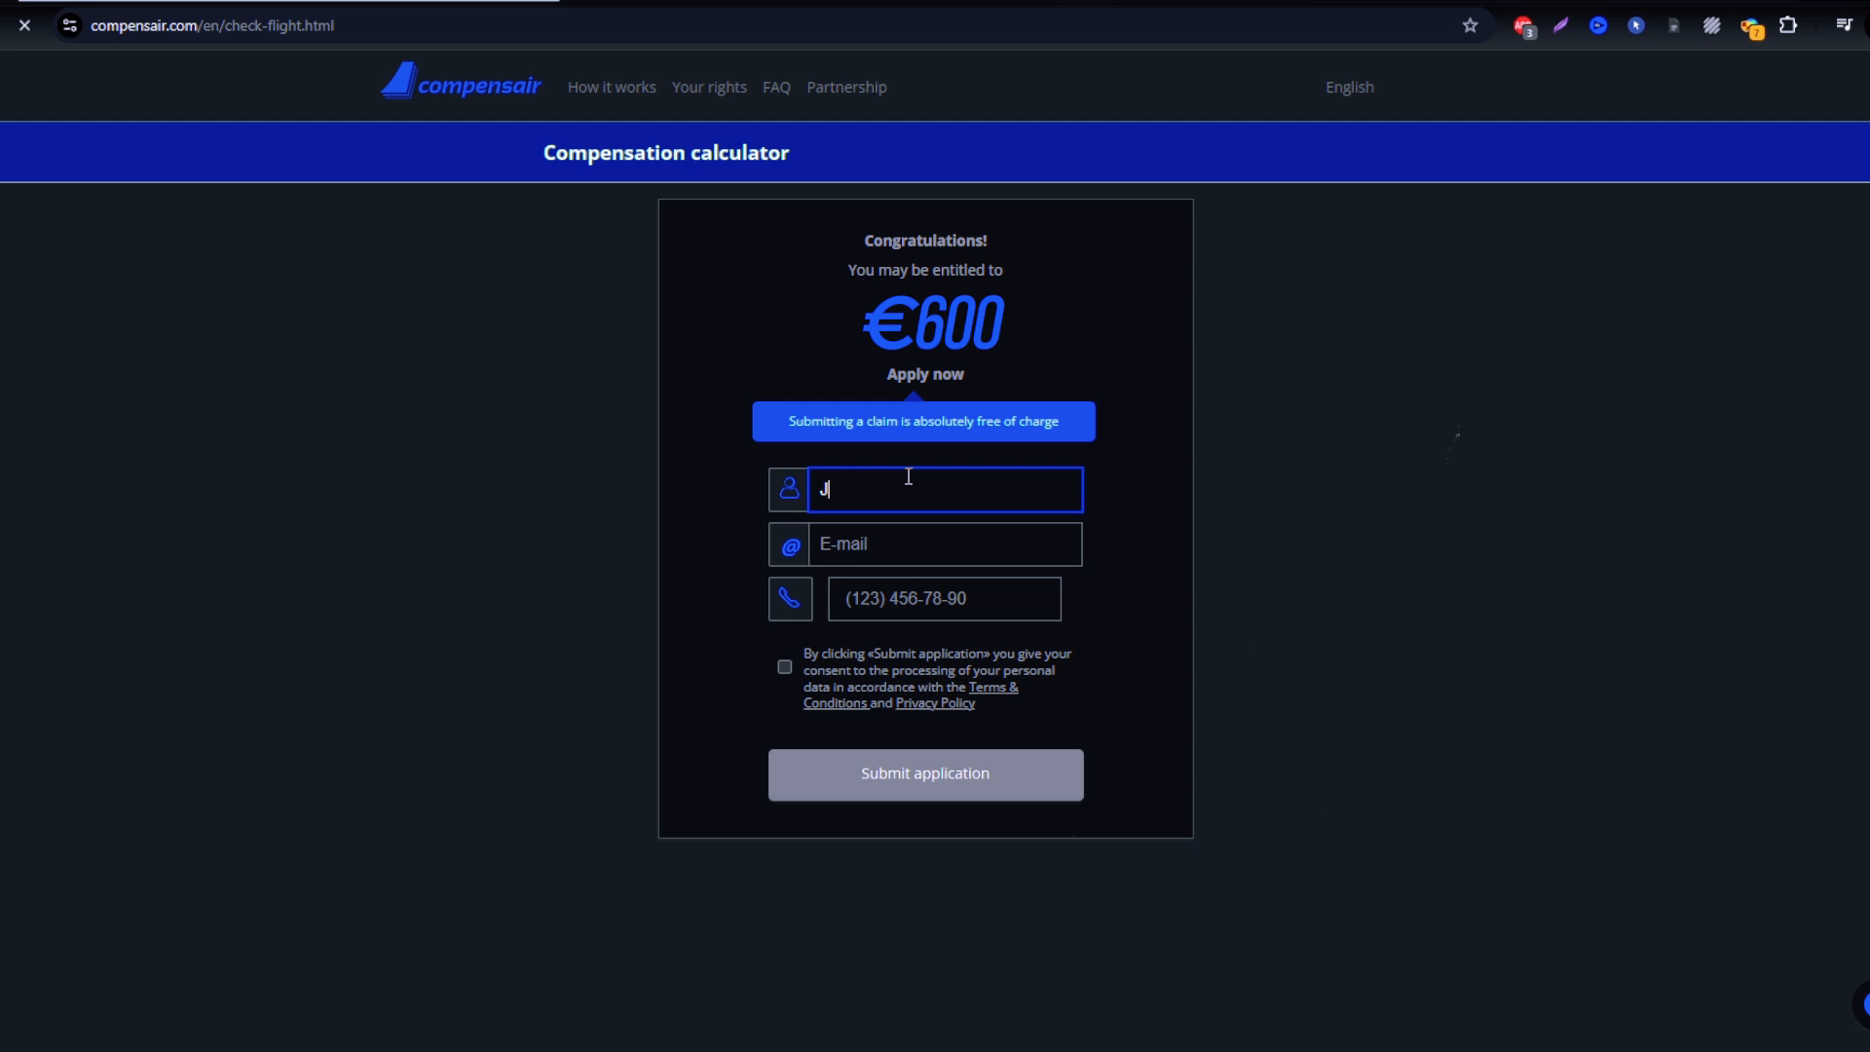
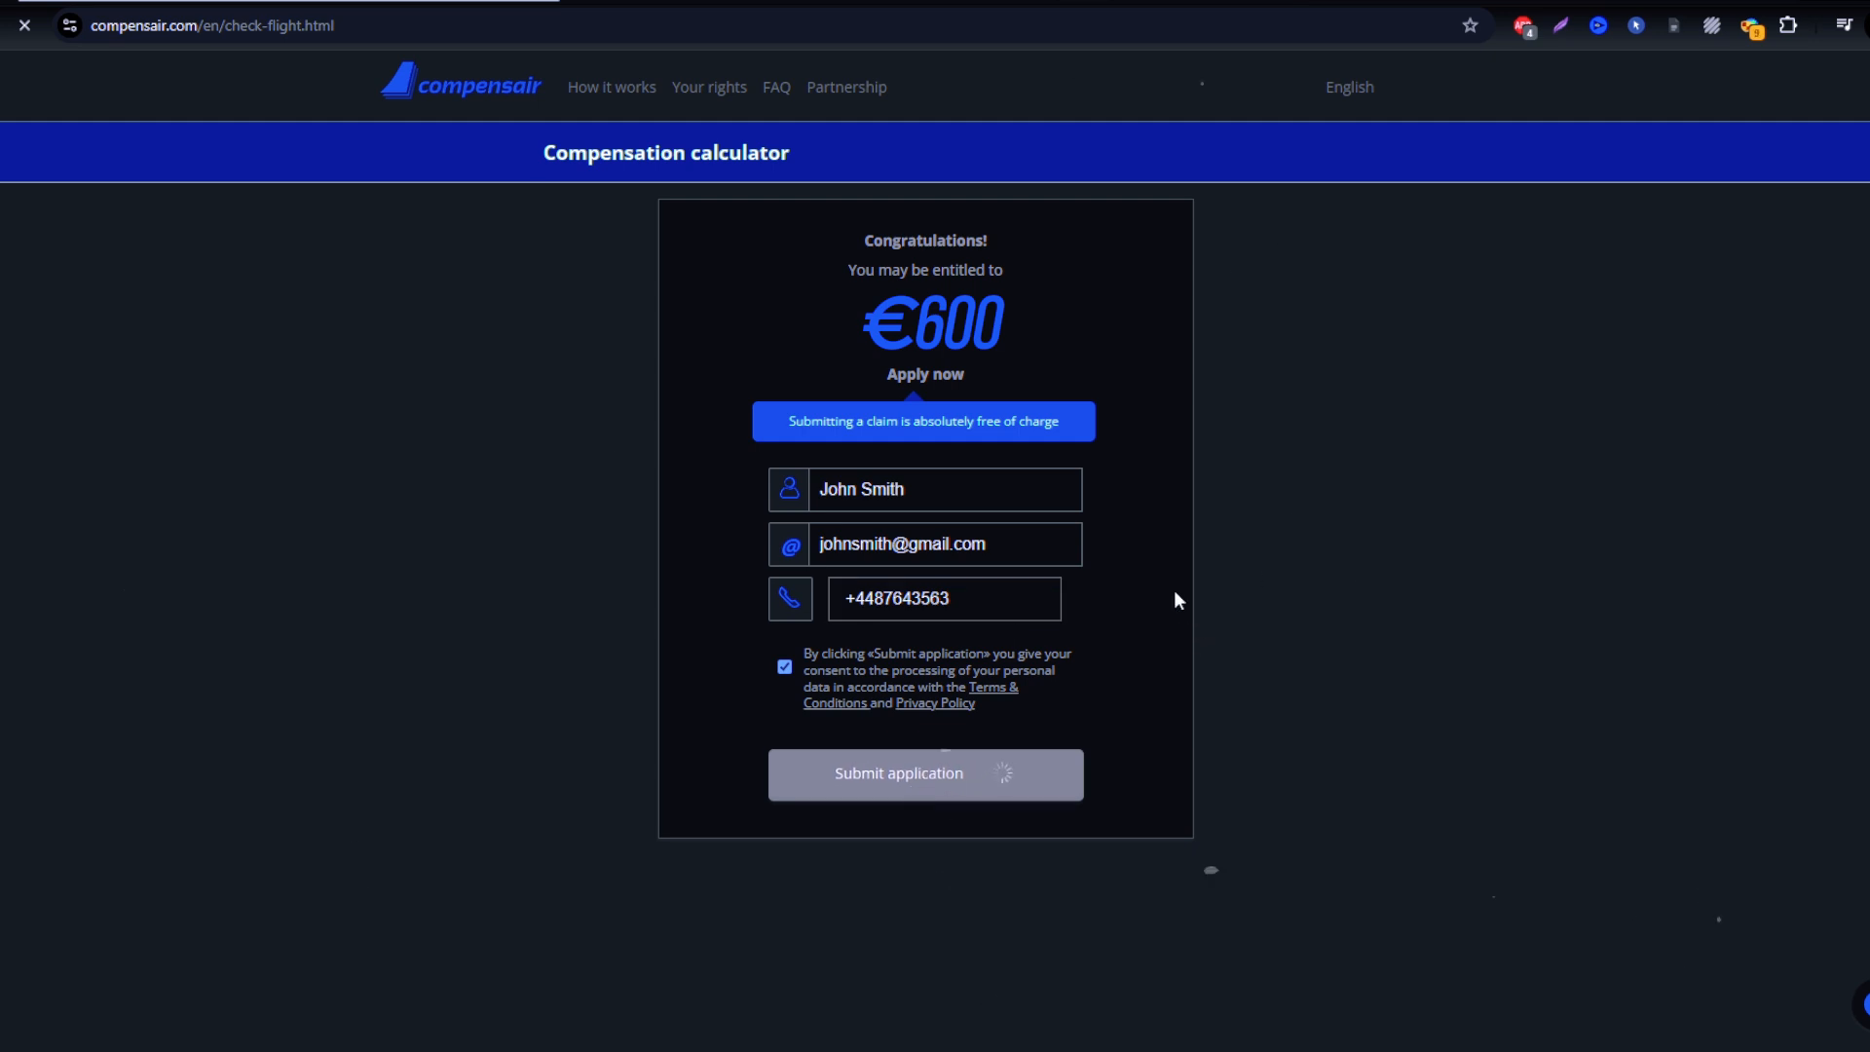
left_click(923, 773)
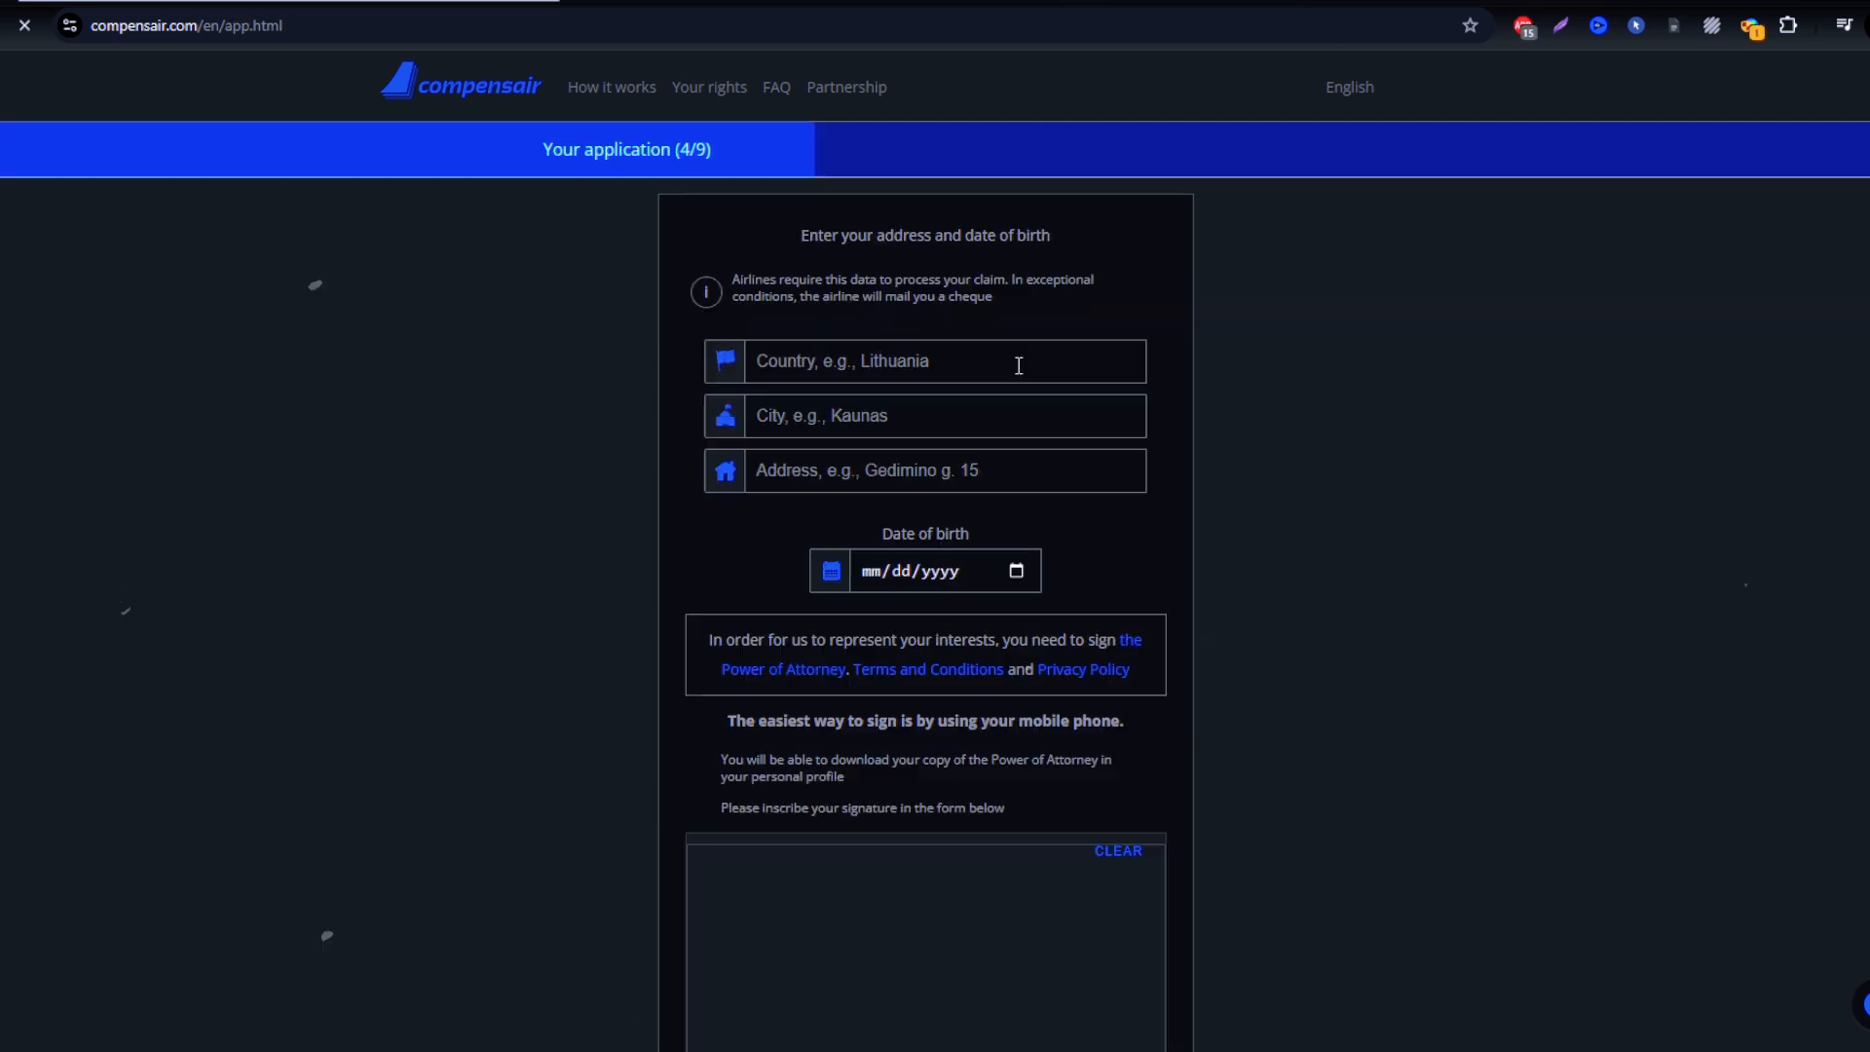
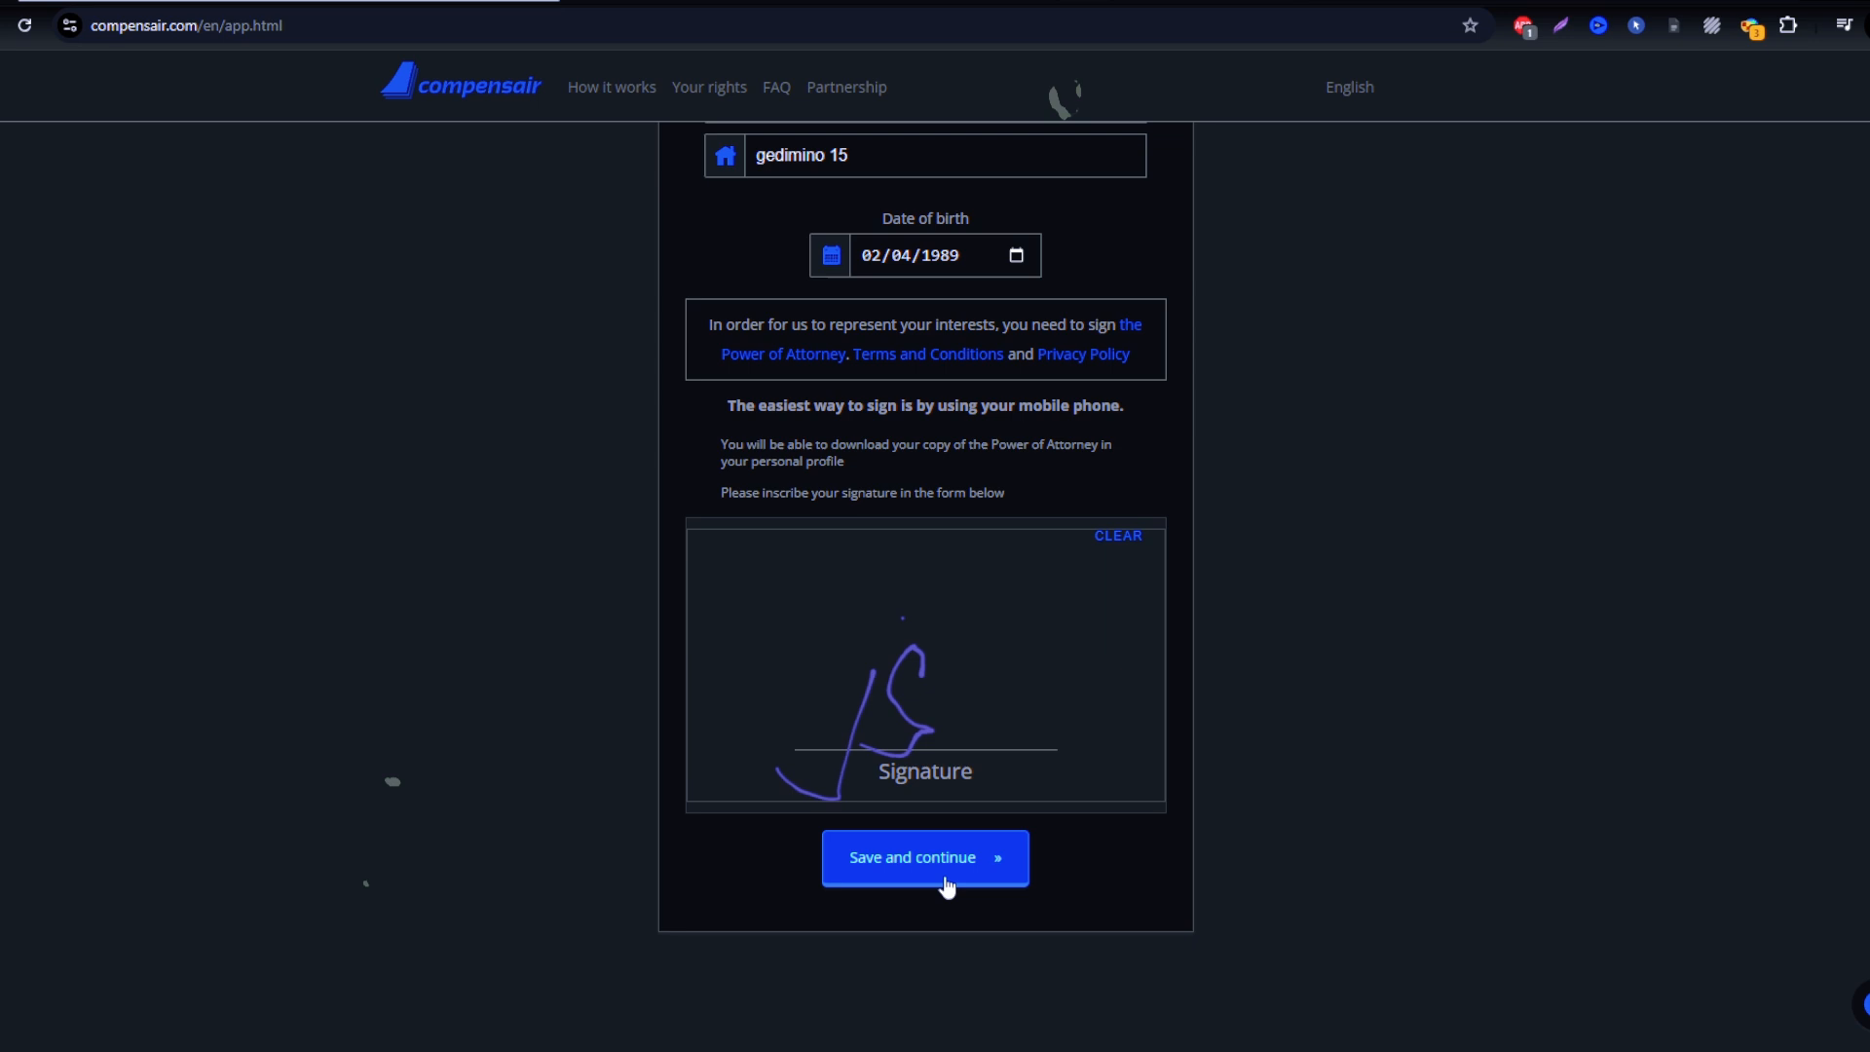
left_click(923, 858)
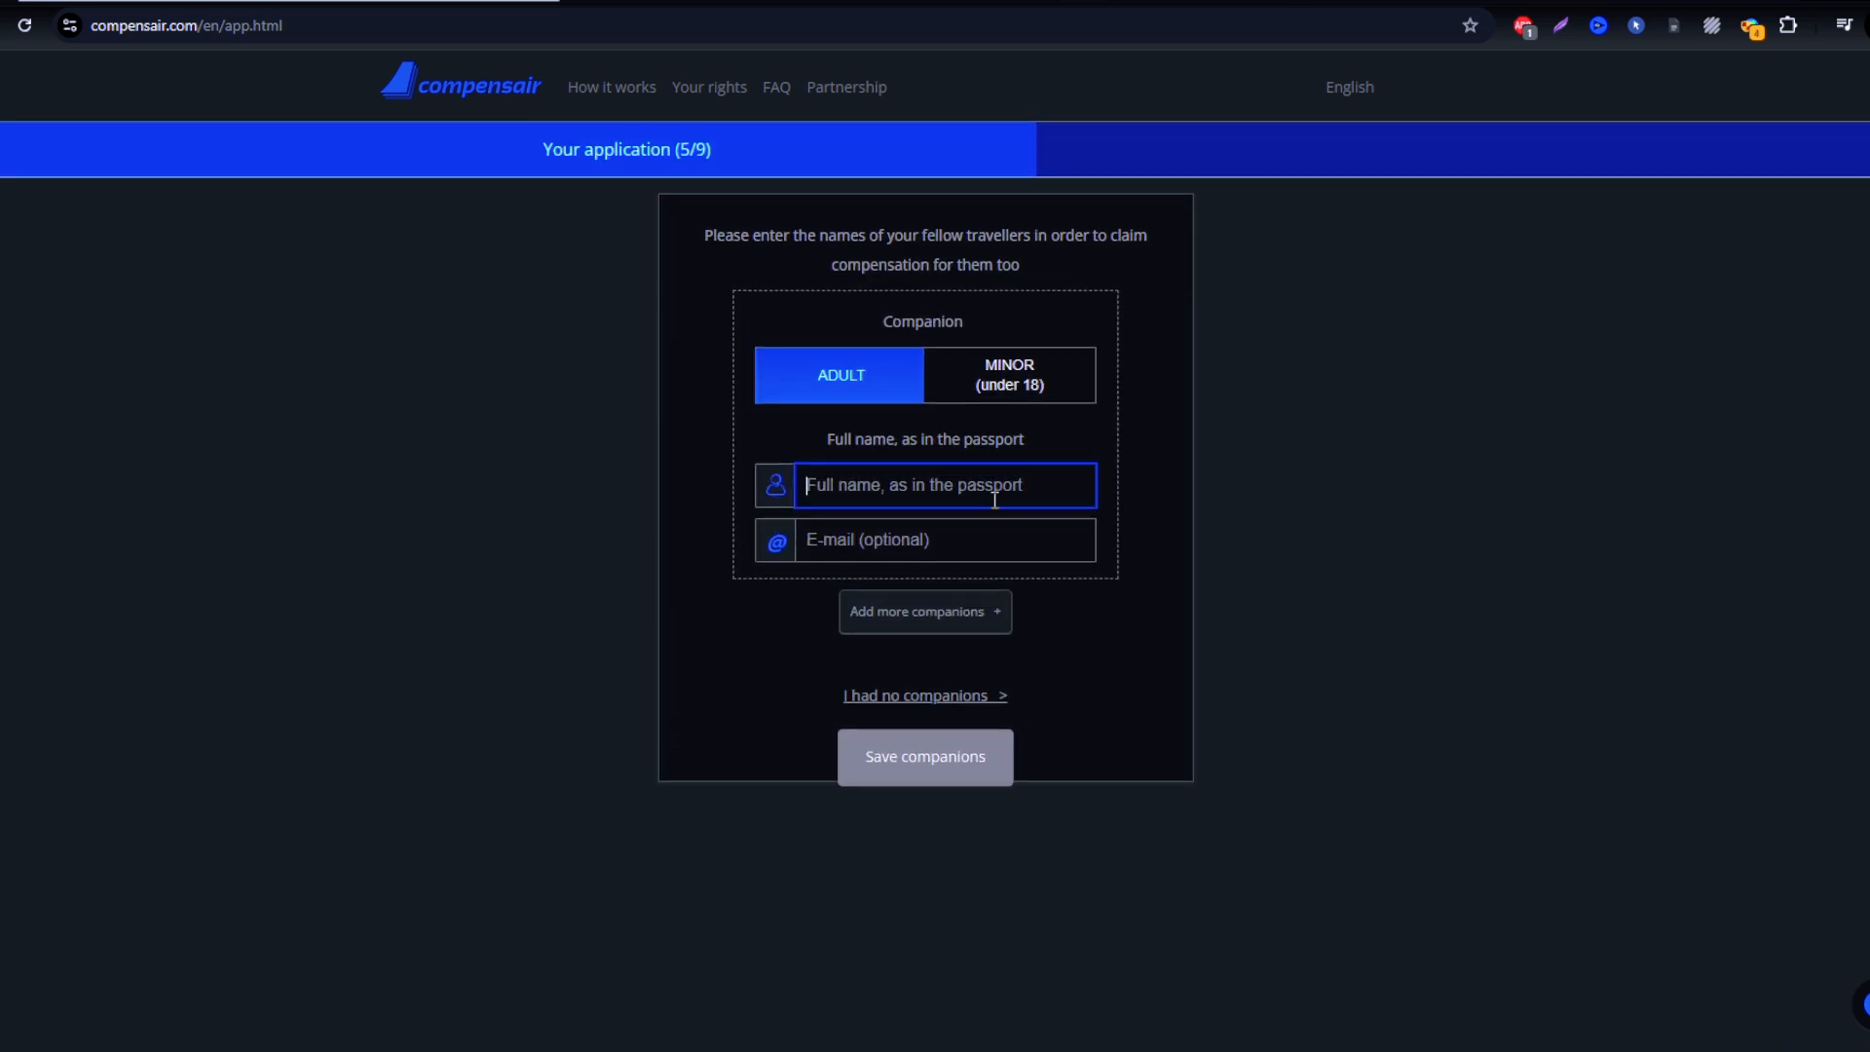
mouse_move(1253, 522)
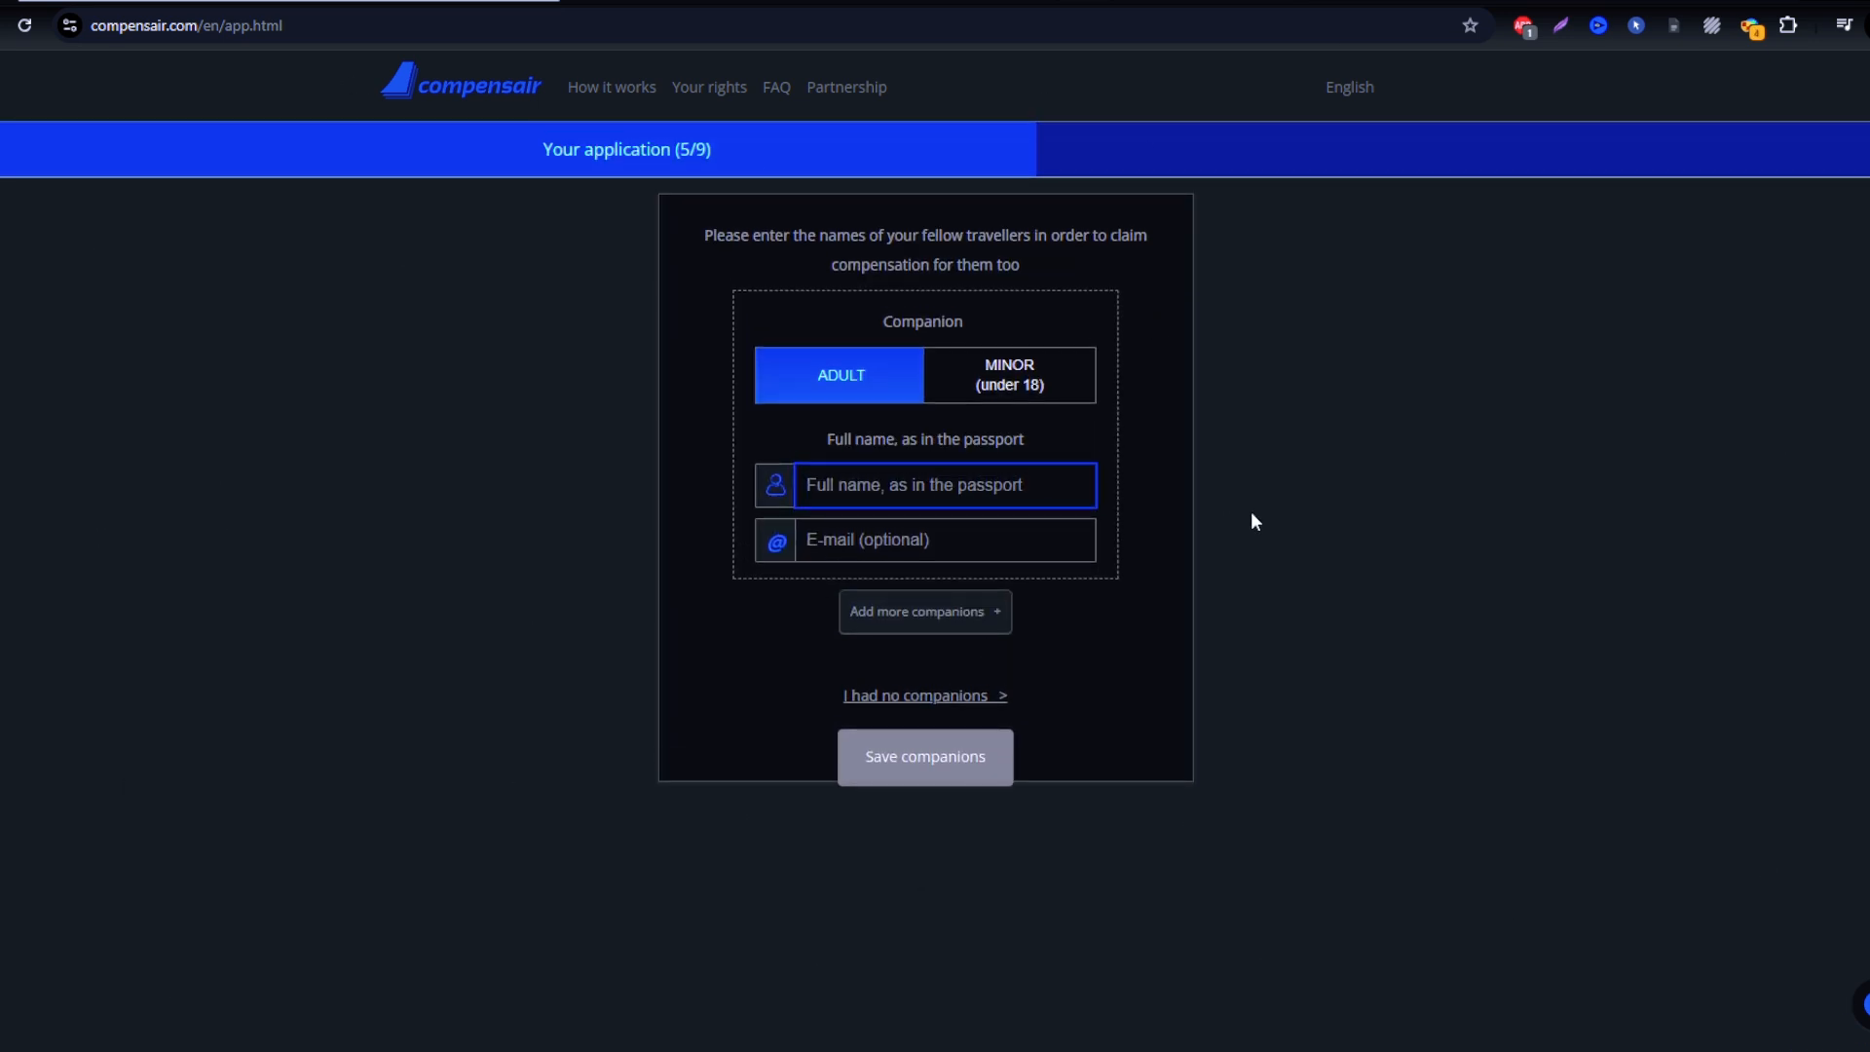
Add adult companion 'John Smuth' and save companions.
type("John Smuth")
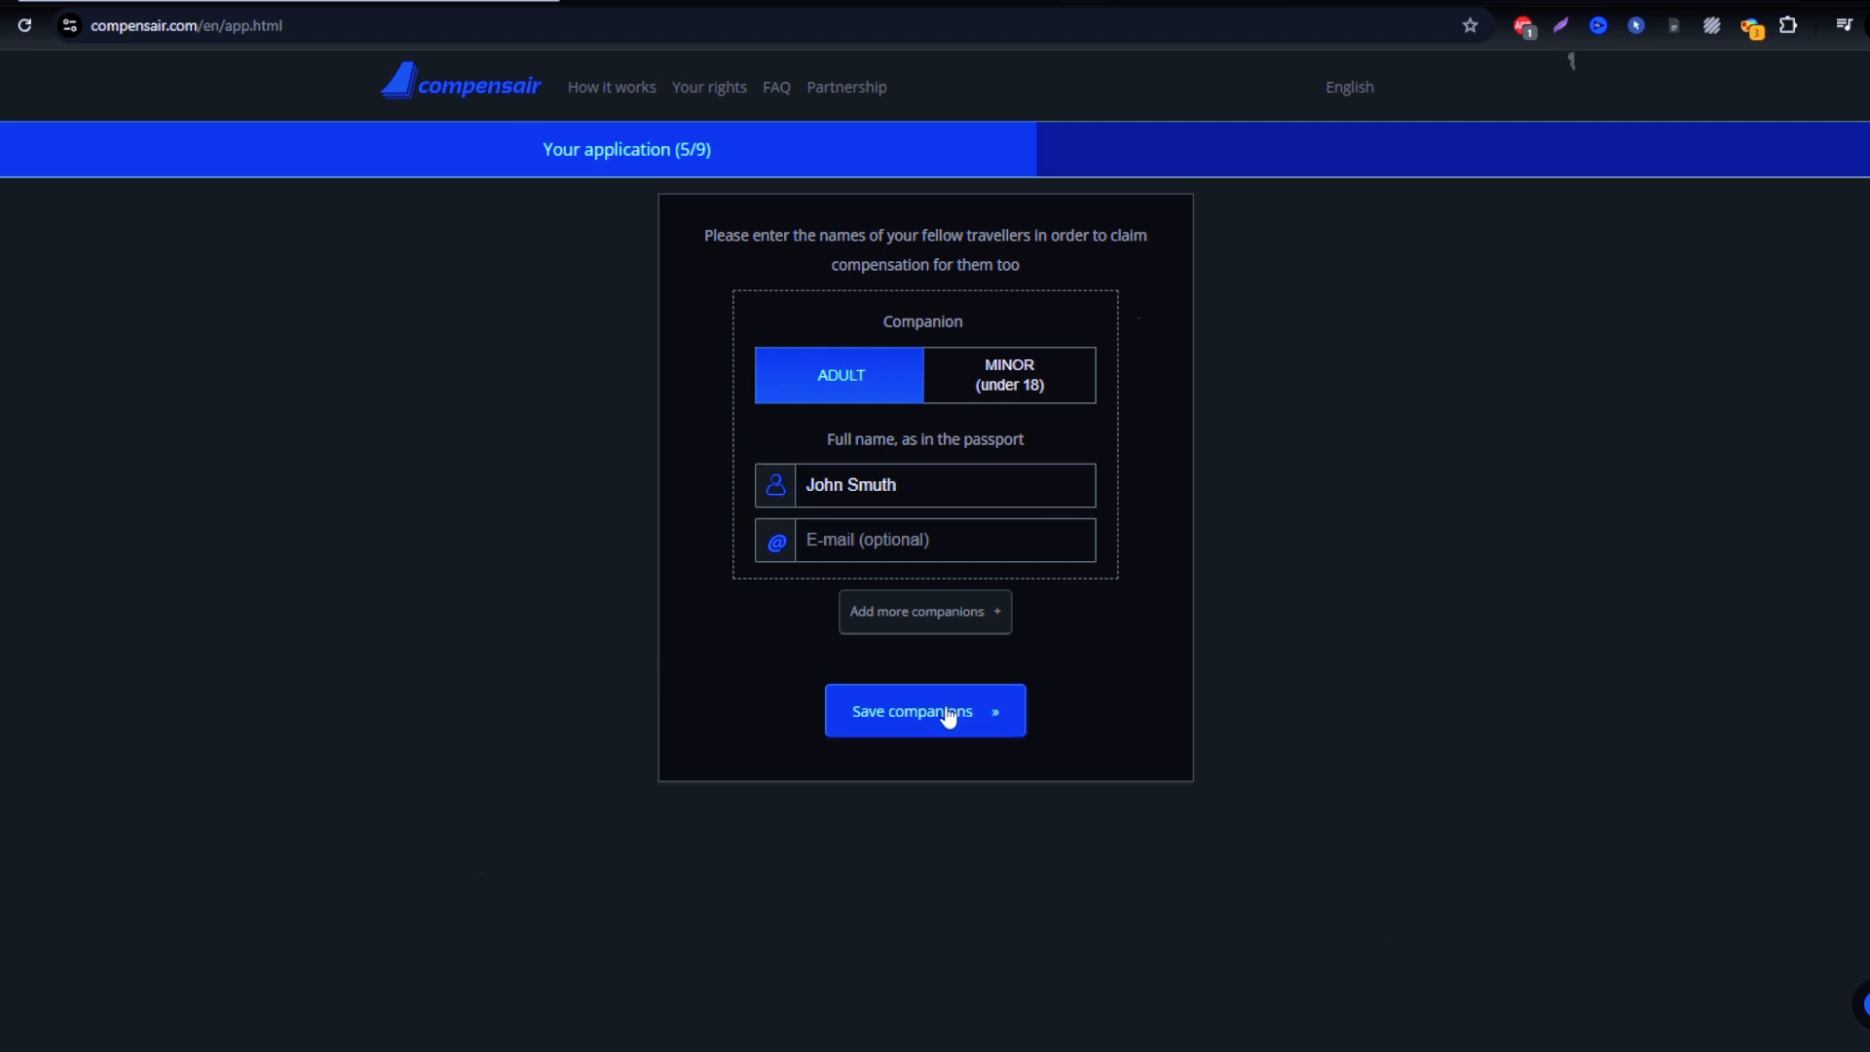
left_click(924, 709)
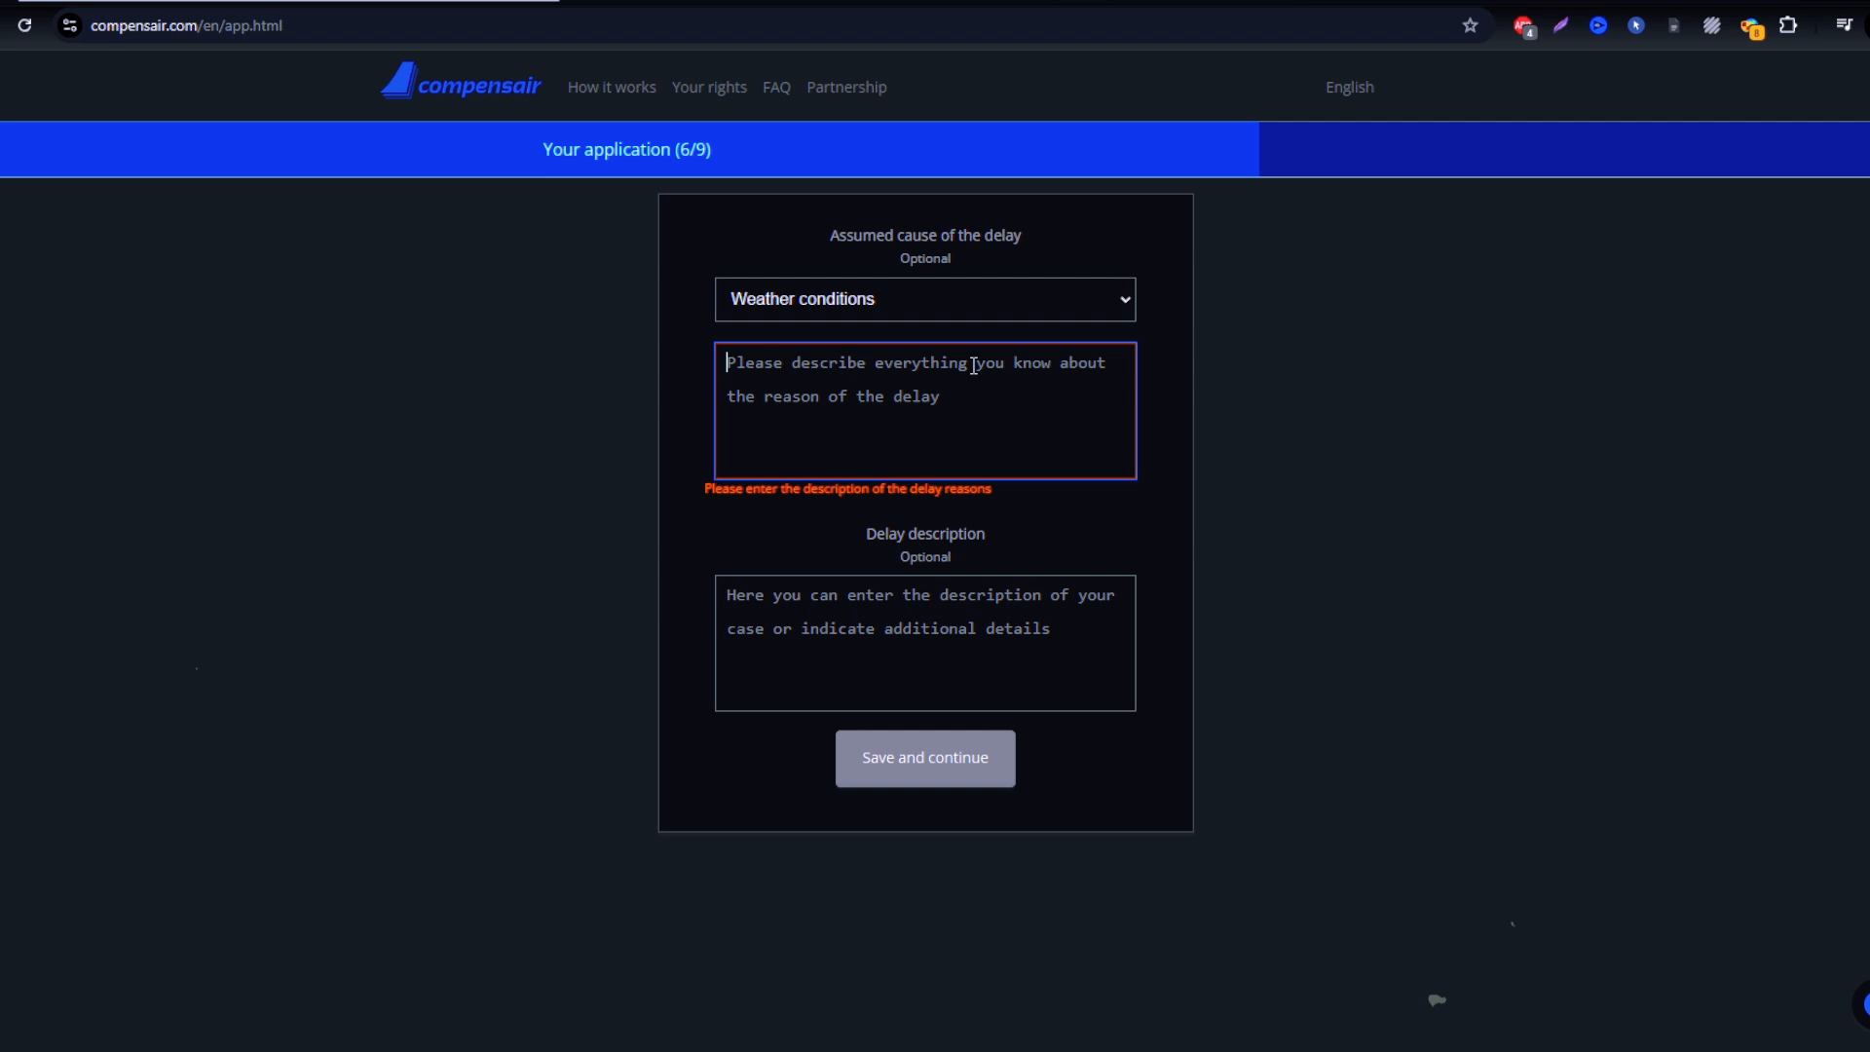
Give the cancellation reason 'Canceled flight for reason - weather conditions' and continue.
type("Canceled")
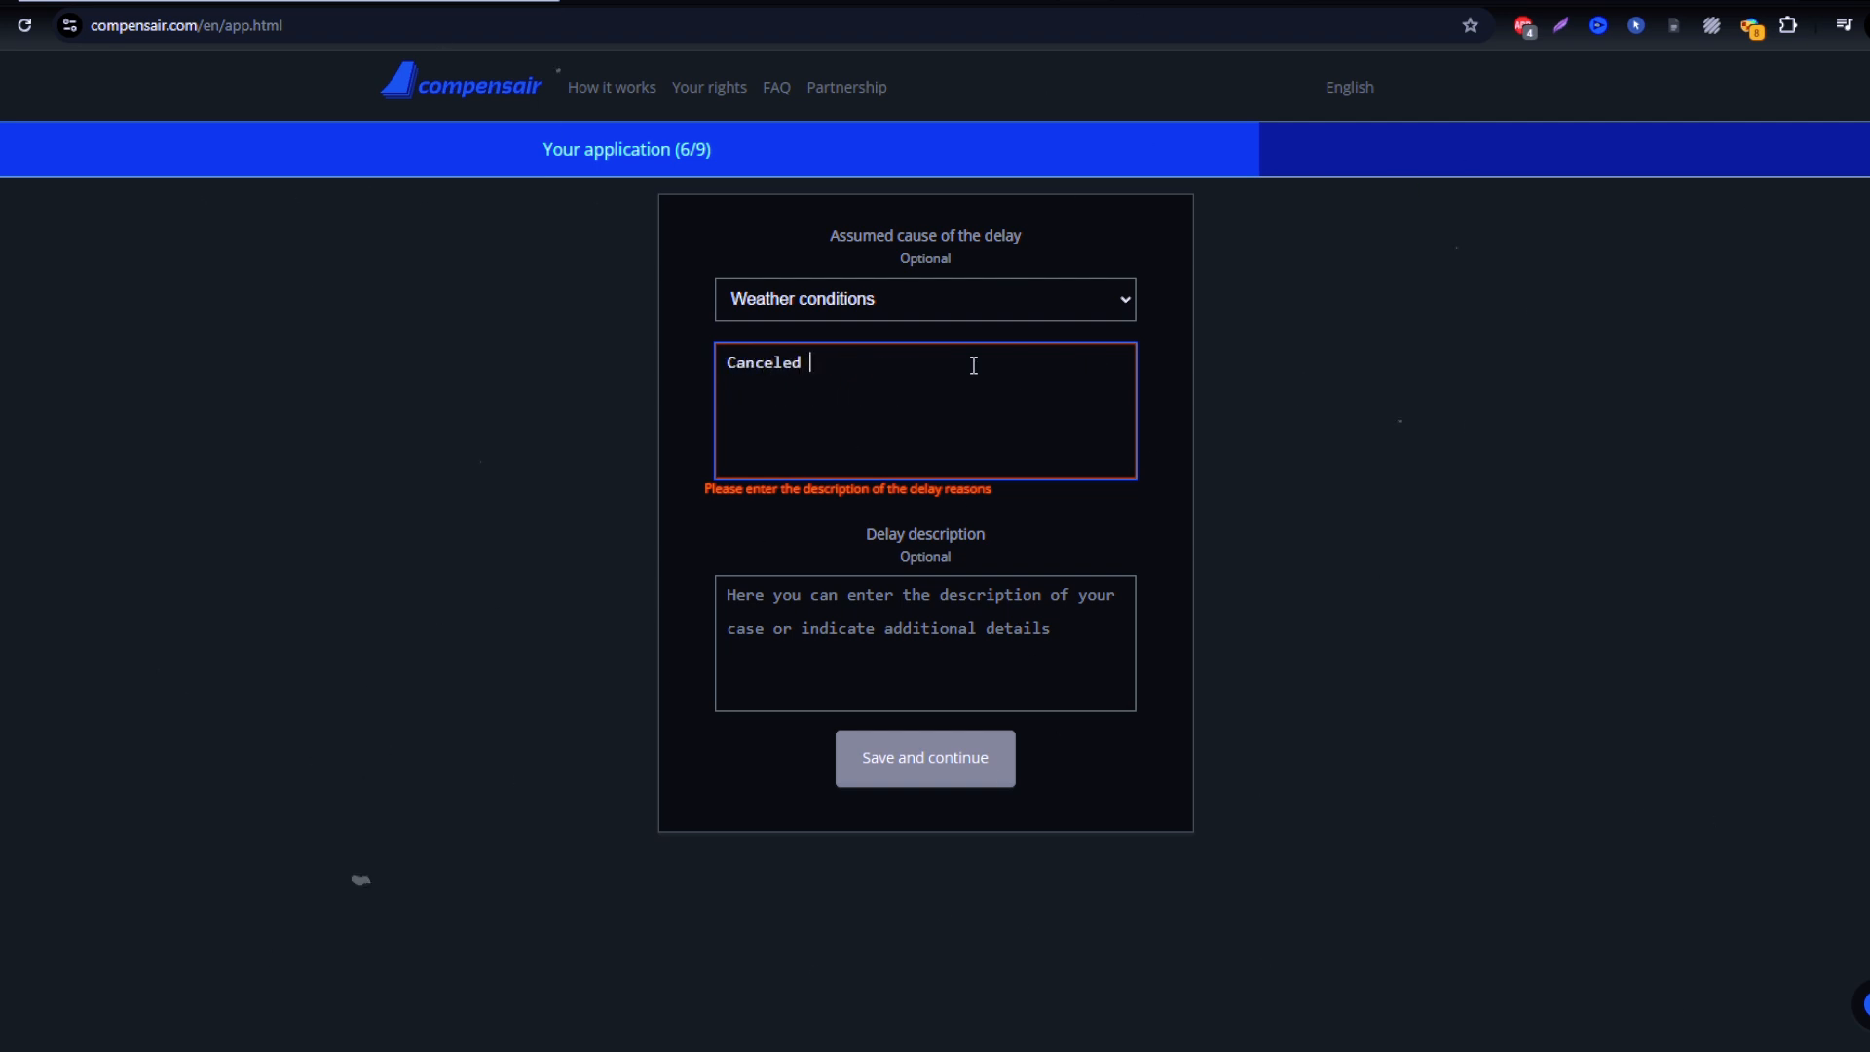
type("flight for res")
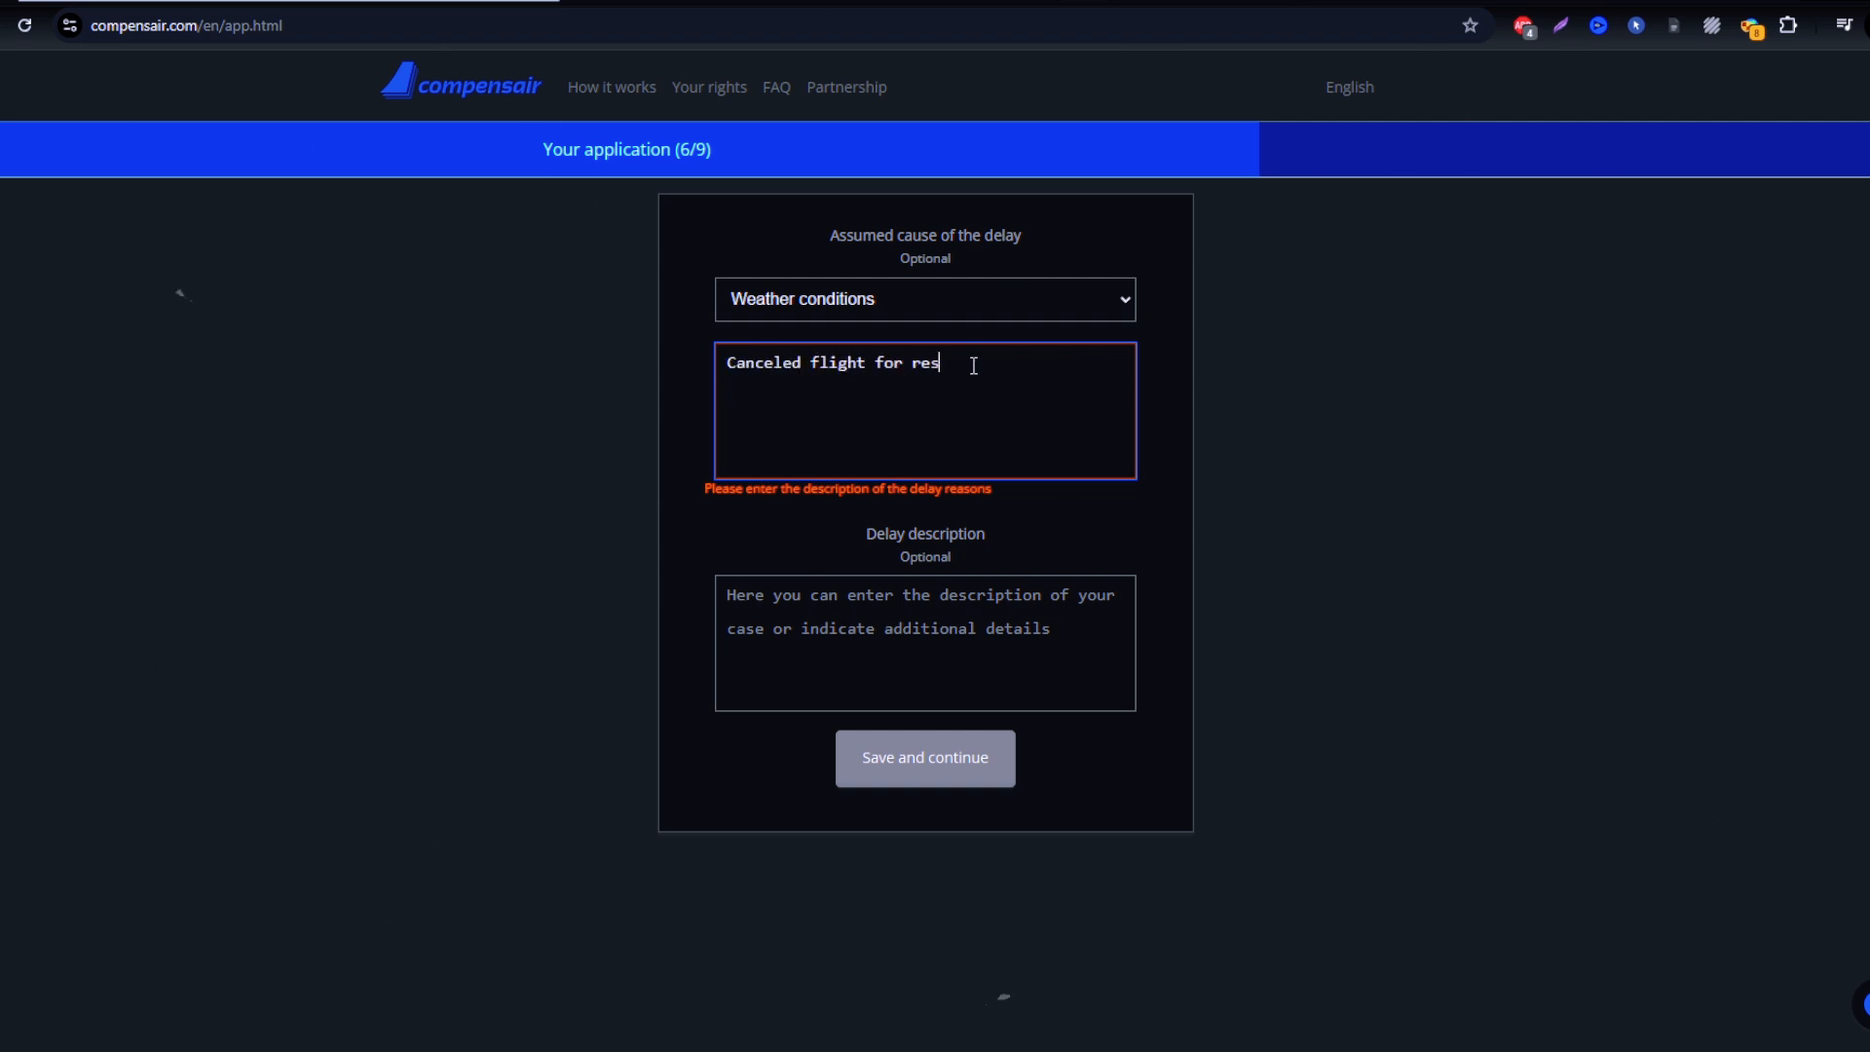
type("on - weather conditio")
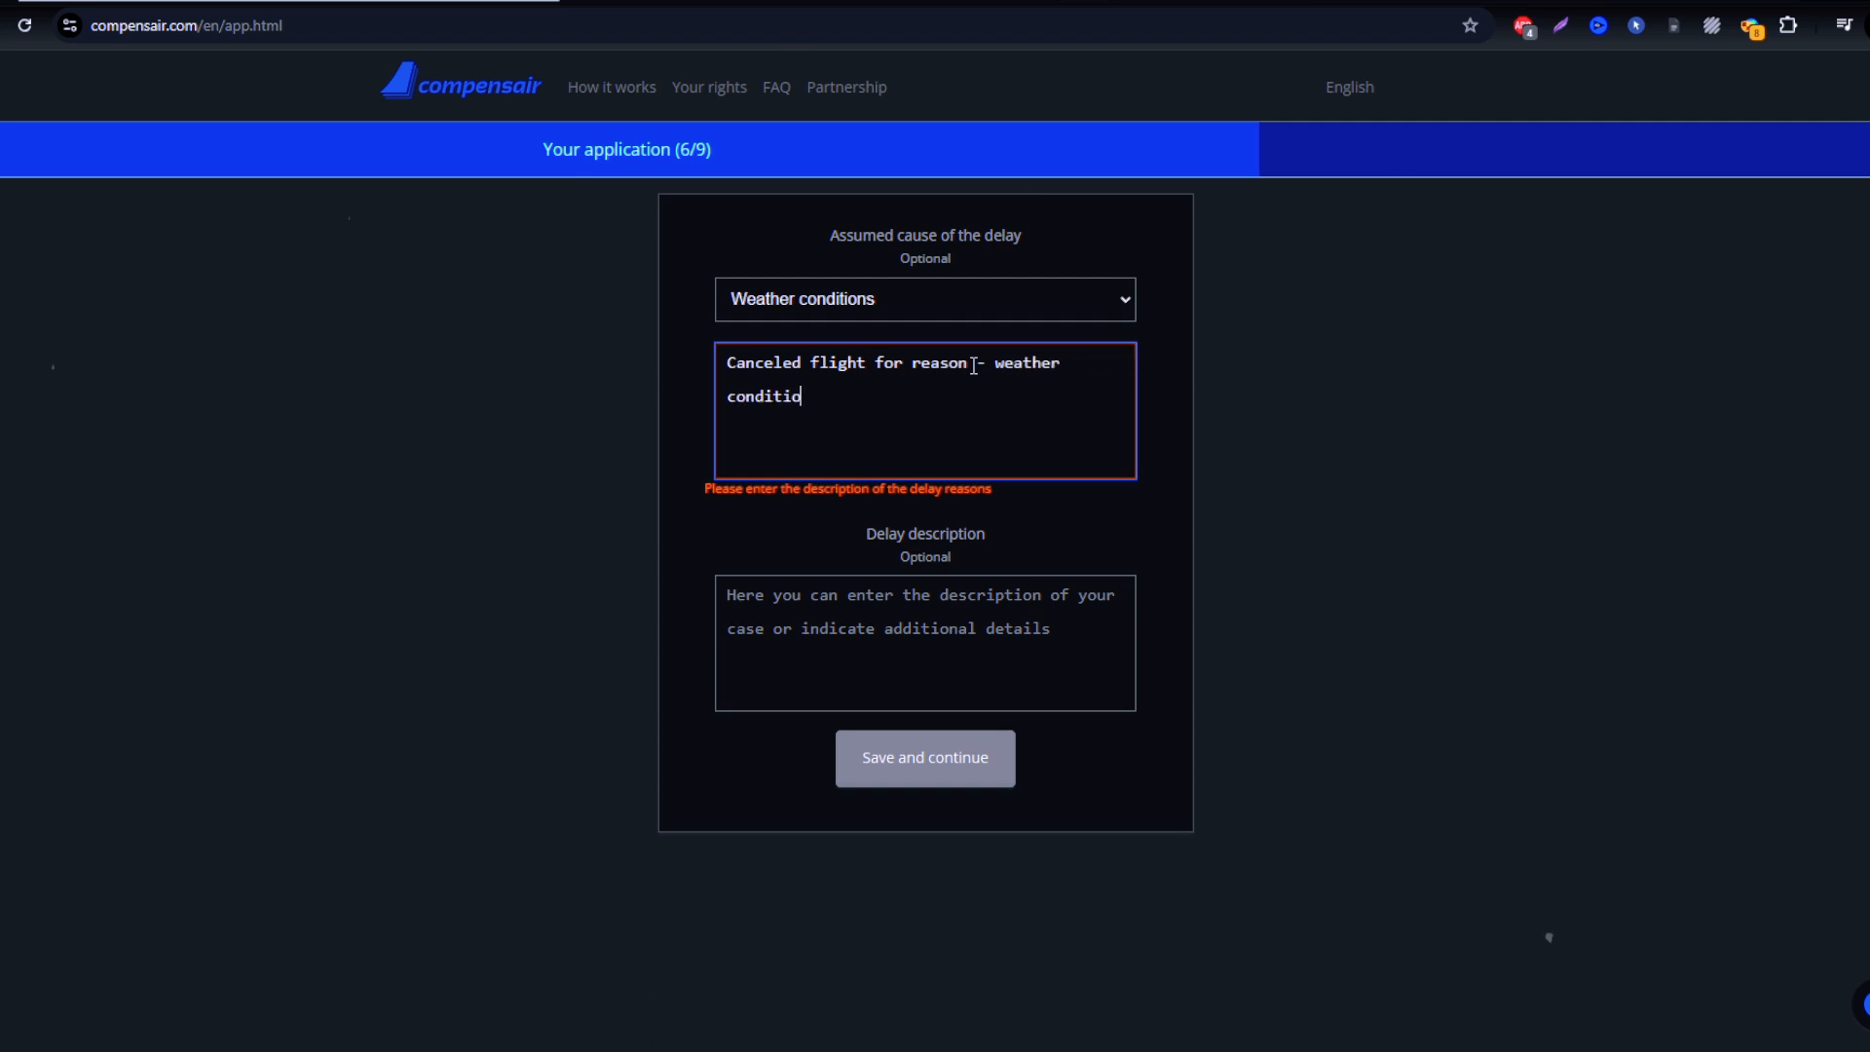
left_click(924, 758)
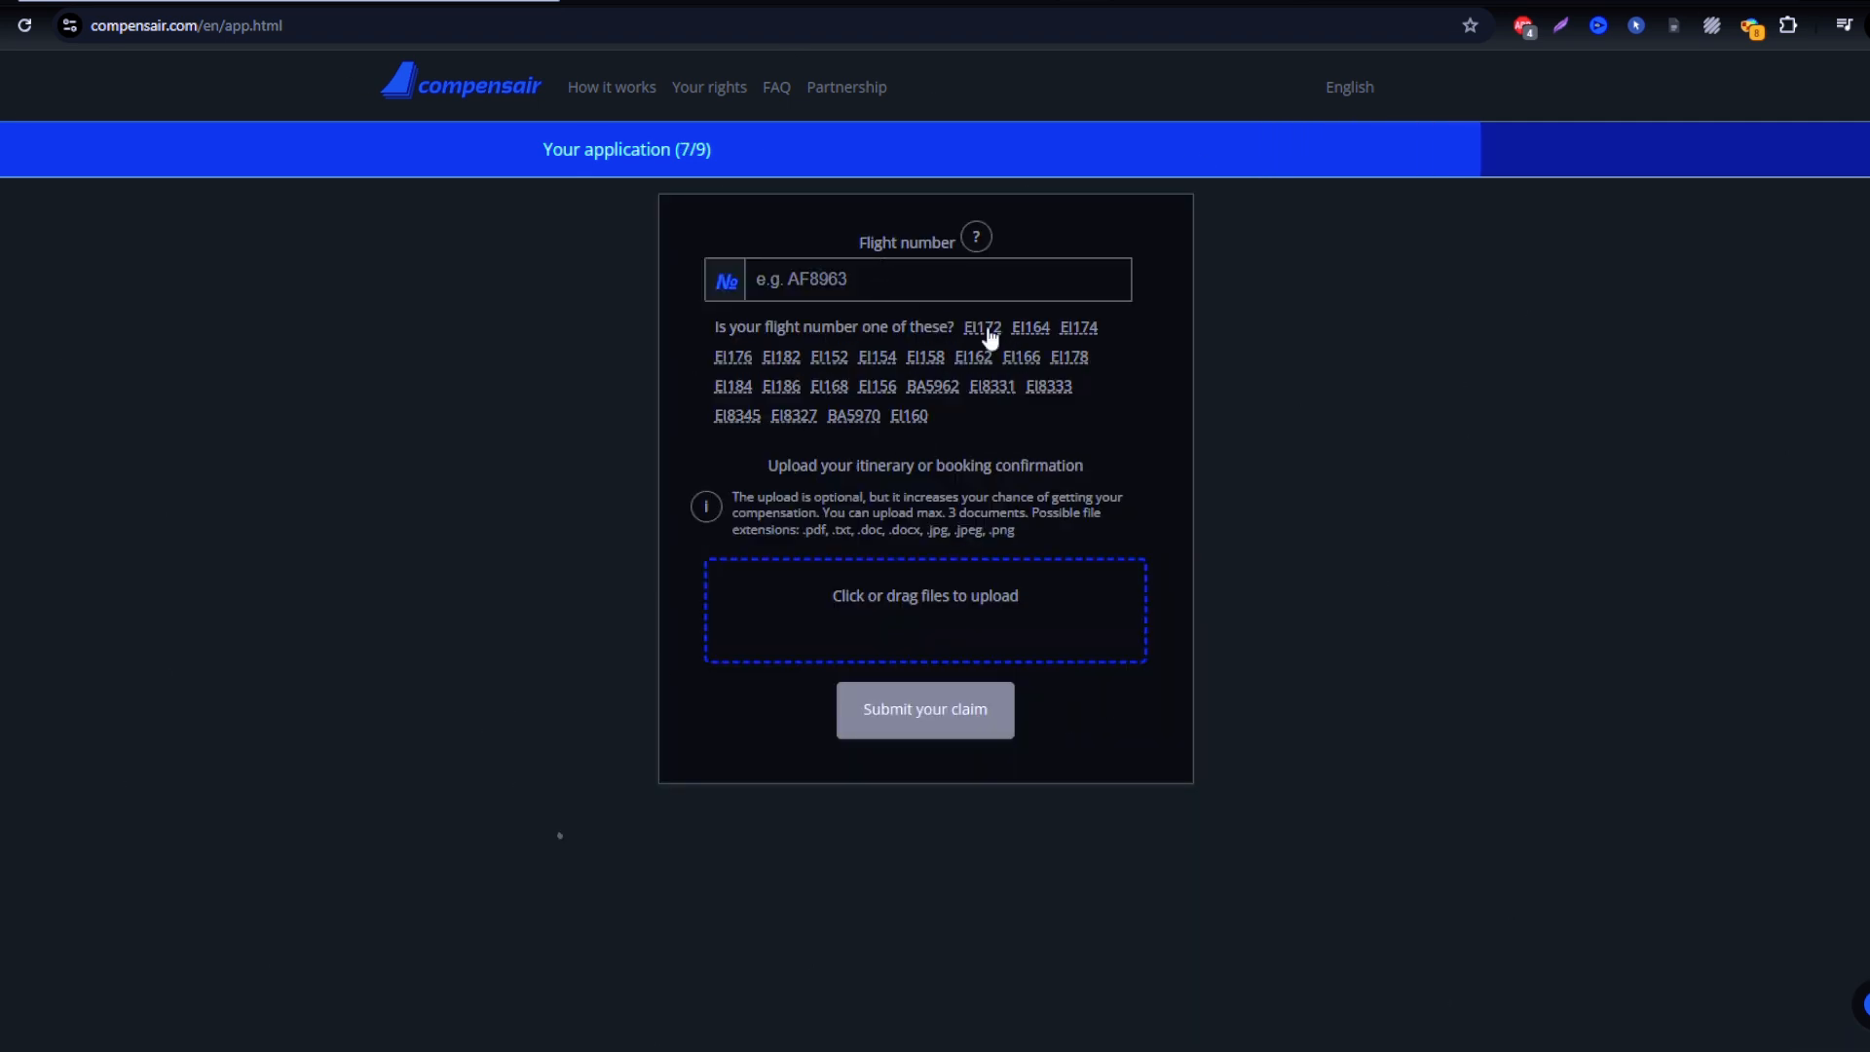
Submit the claim and start a fresh compensation check for another flight.
left_click(924, 709)
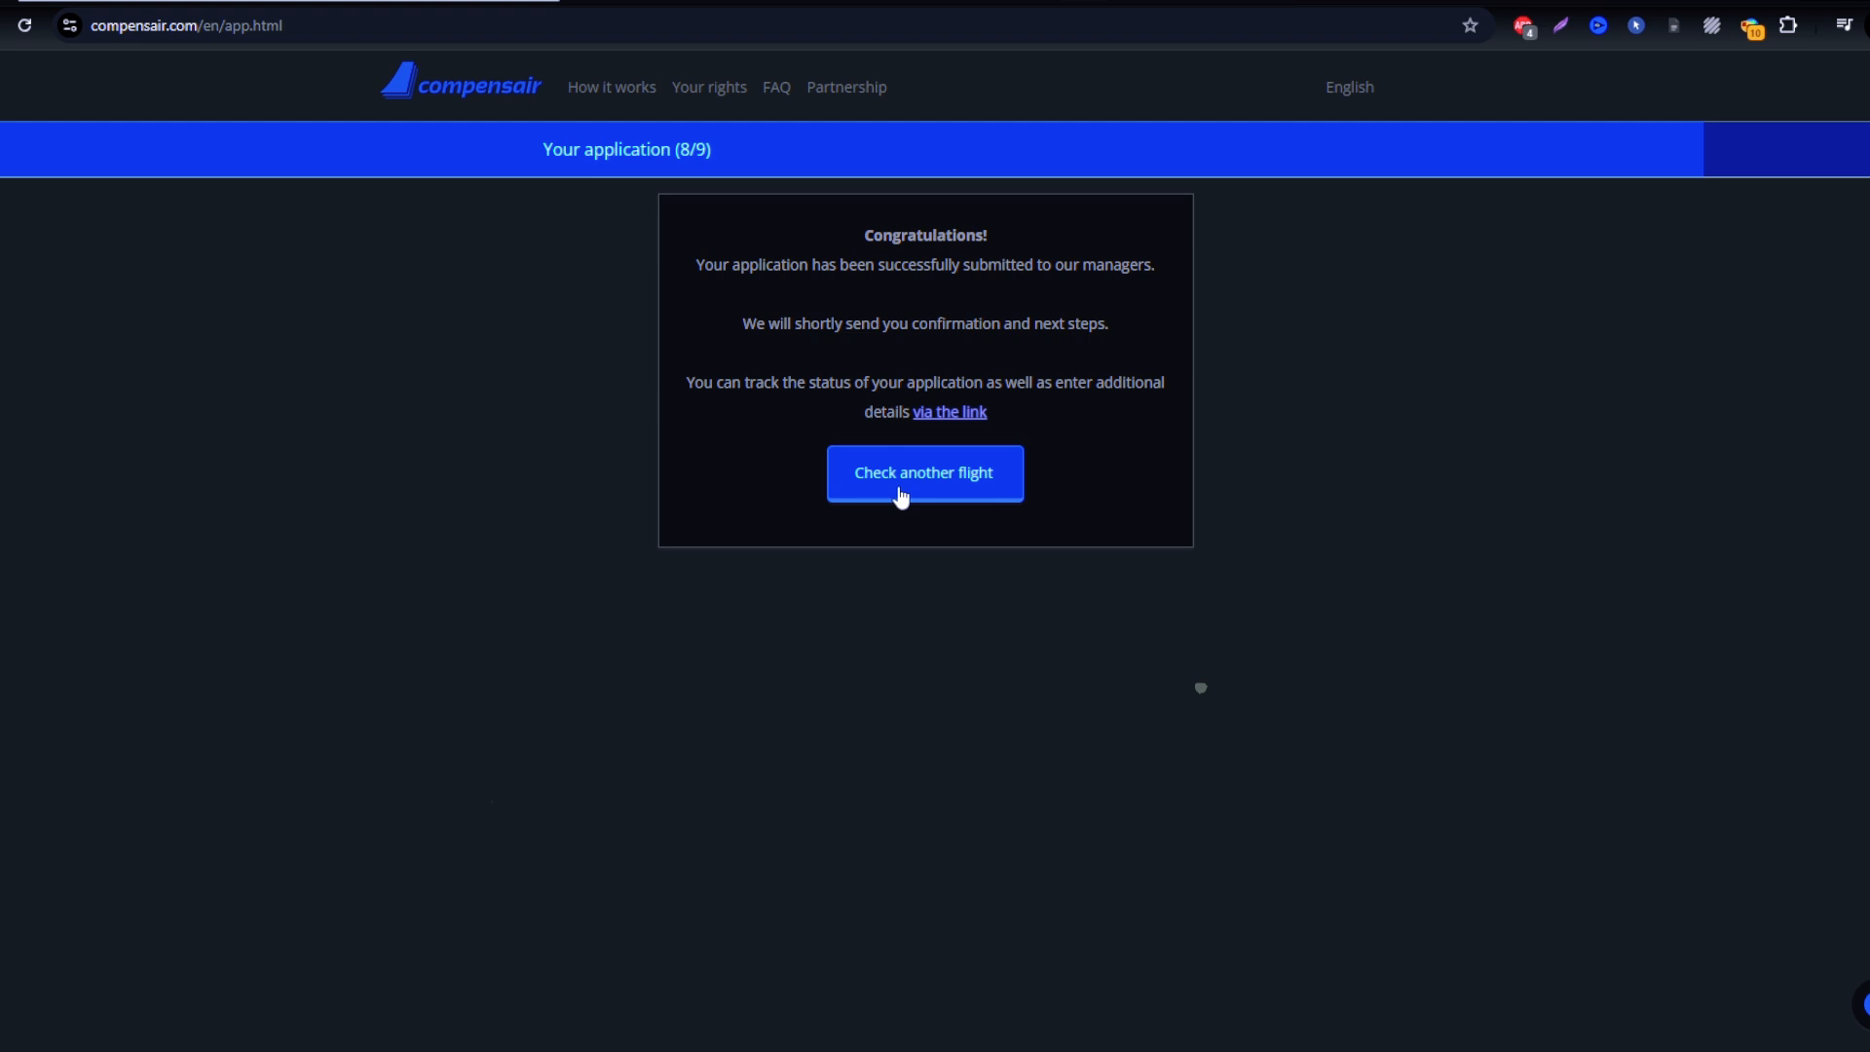
left_click(924, 471)
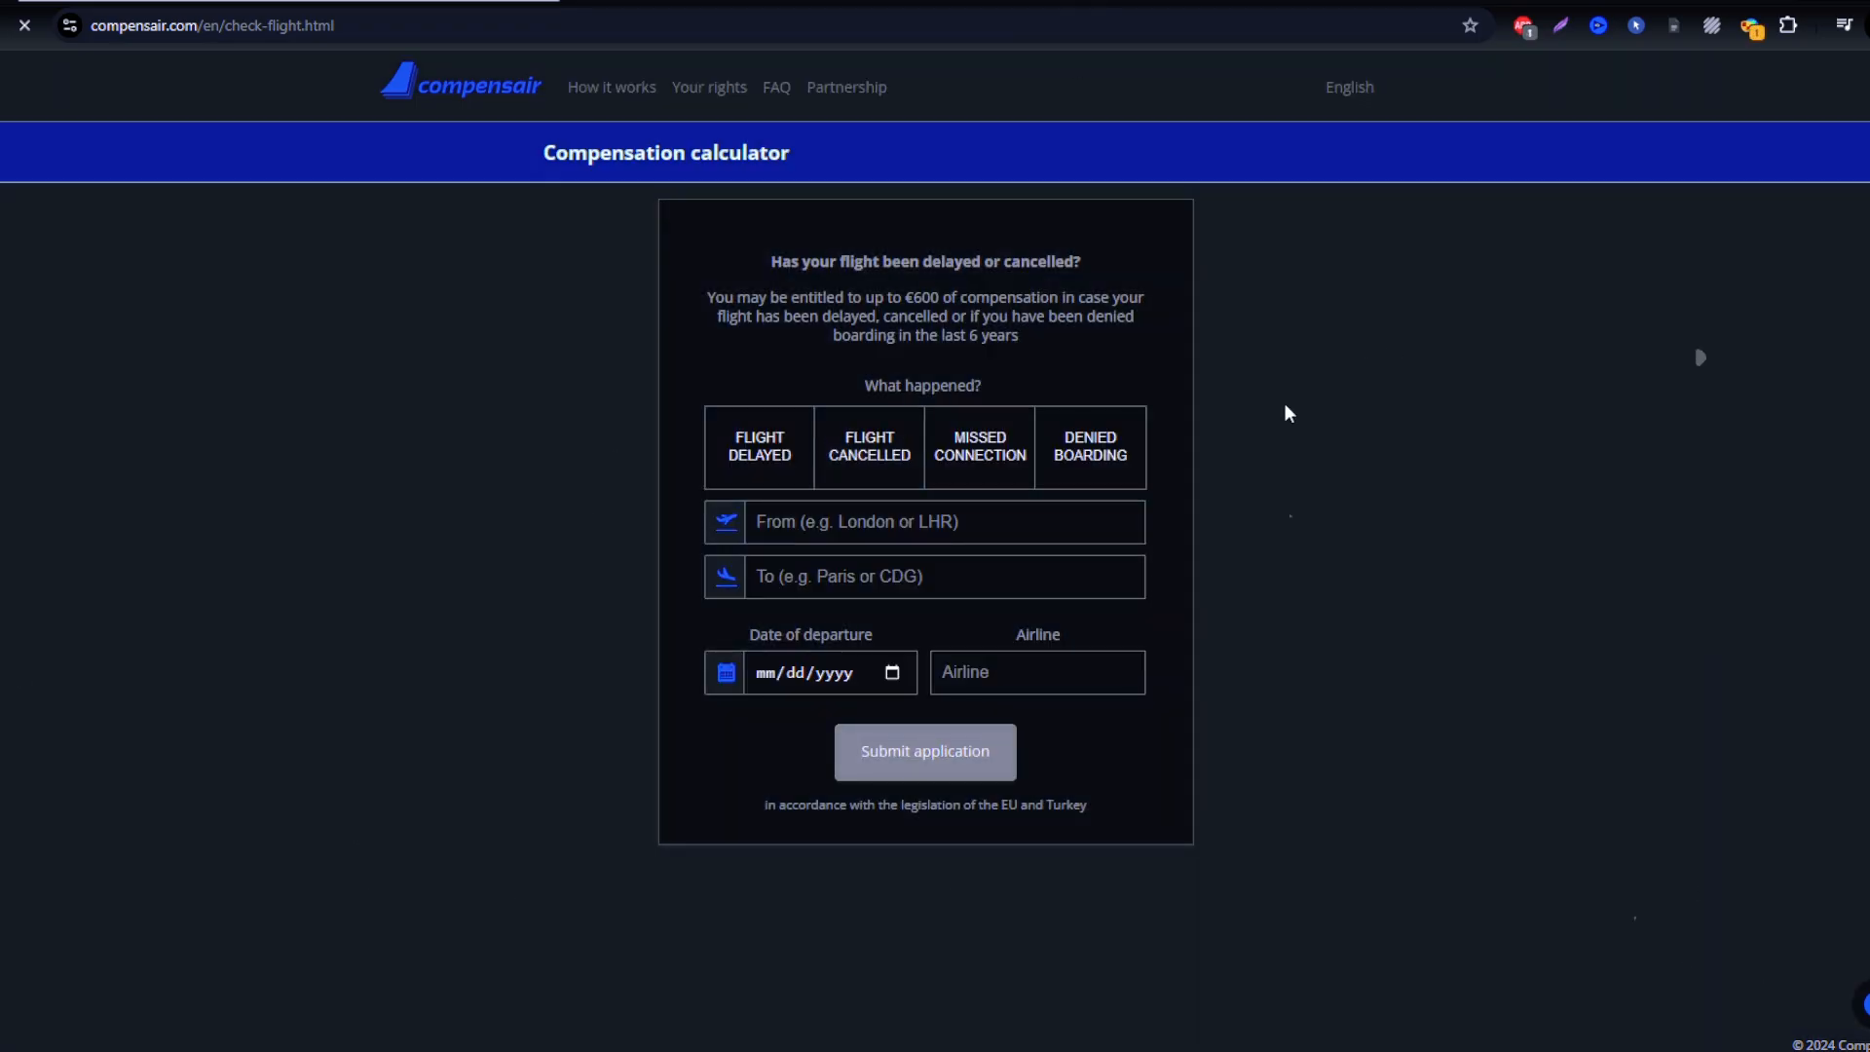